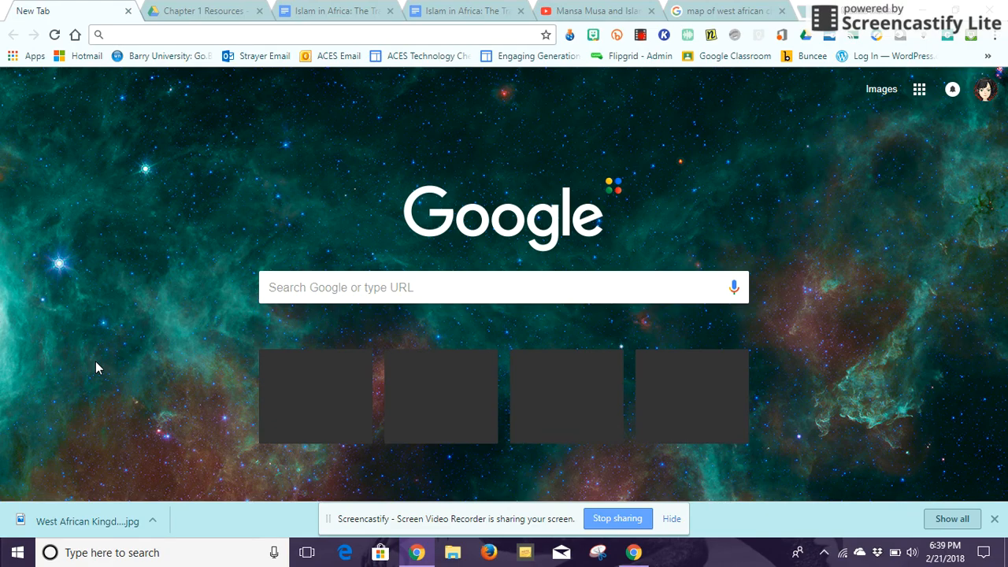
pyautogui.moveTo(365, 164)
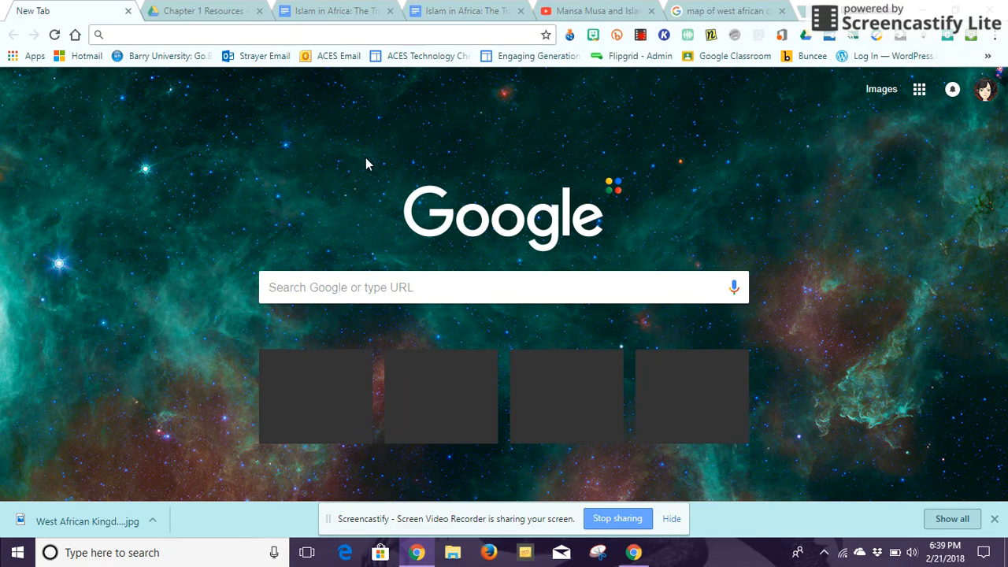
pyautogui.moveTo(19, 90)
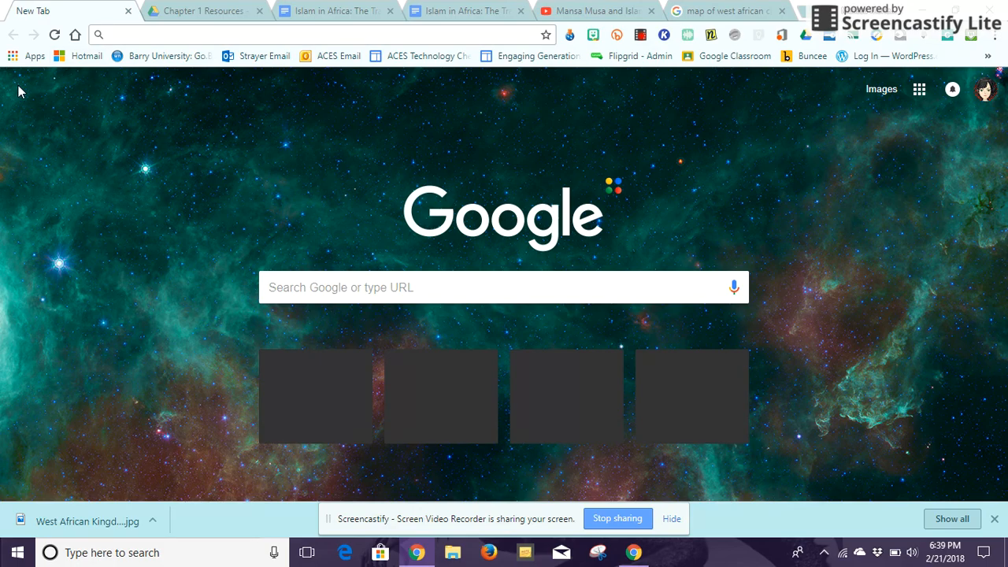
pyautogui.moveTo(19, 66)
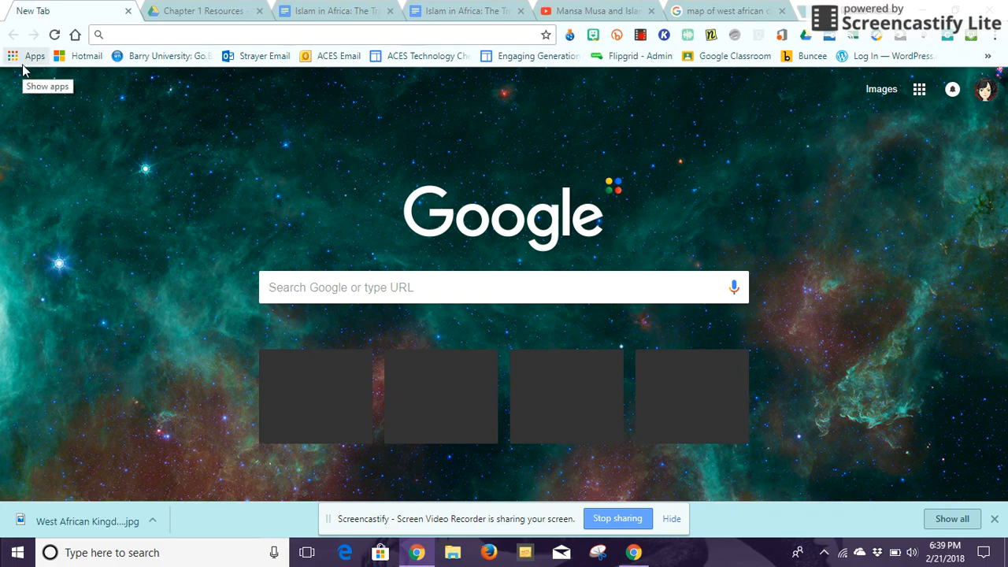
# From Chrome's apps page, launch the Chrome Web Store
pyautogui.click(13, 57)
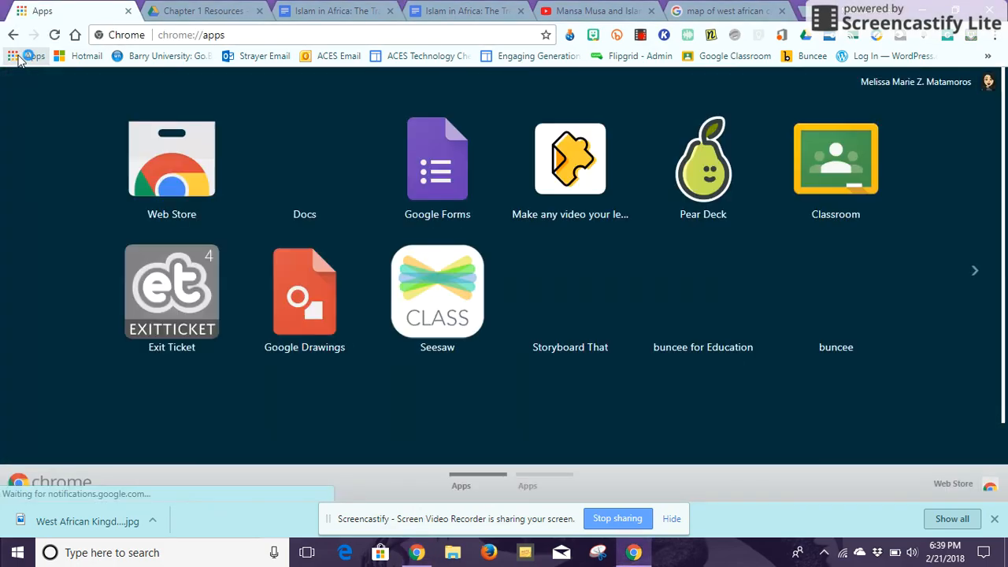
pyautogui.click(172, 158)
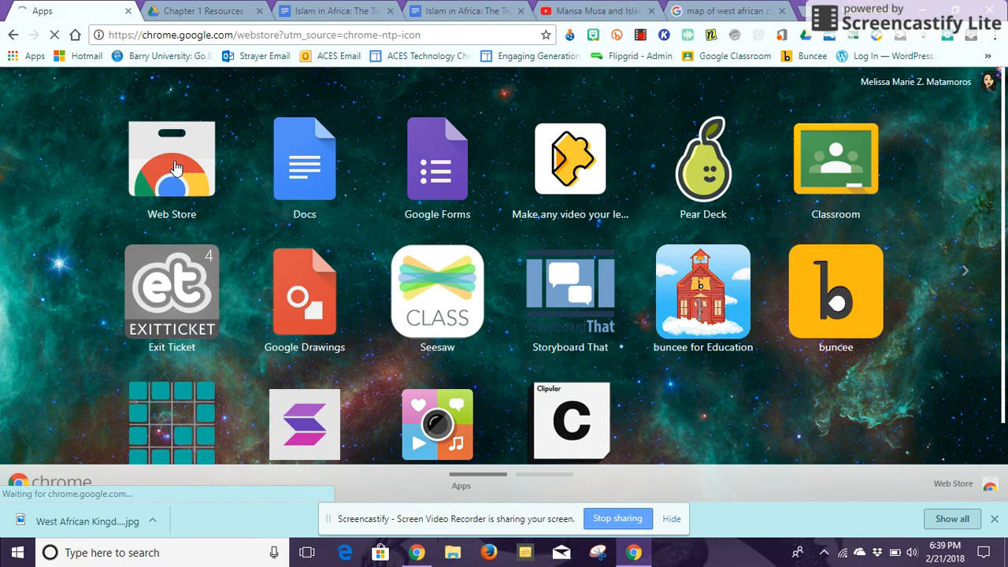
# Search 'insert learning' and install the InsertLearning extension, dismissing the added notice
pyautogui.click(171, 159)
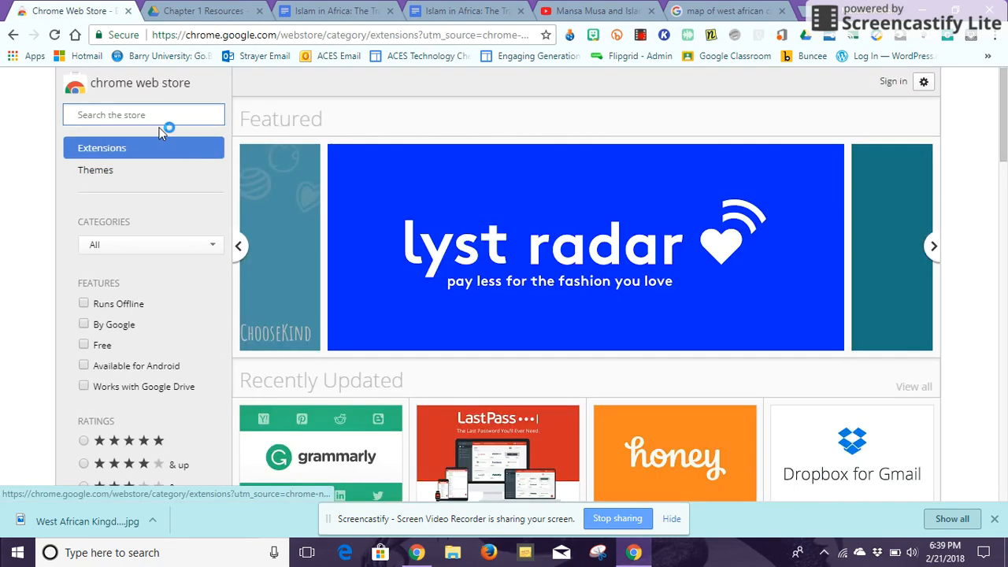
pyautogui.write('insert')
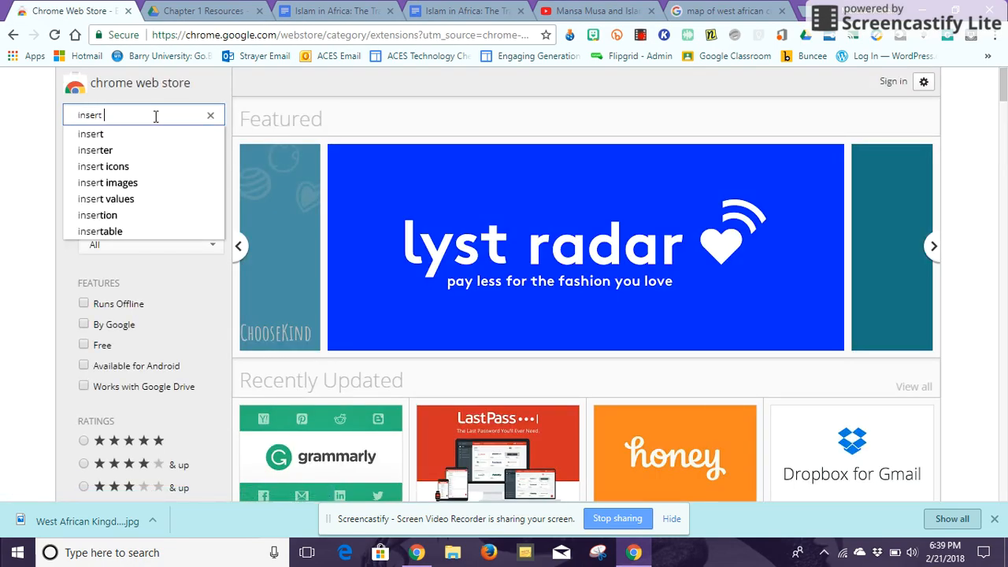
pyautogui.write('learning')
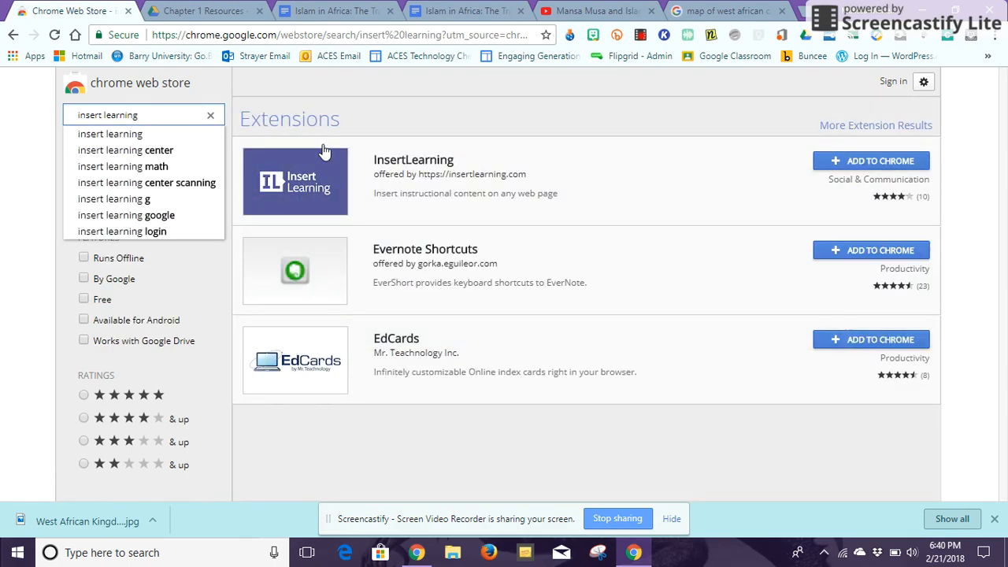
pyautogui.moveTo(337, 206)
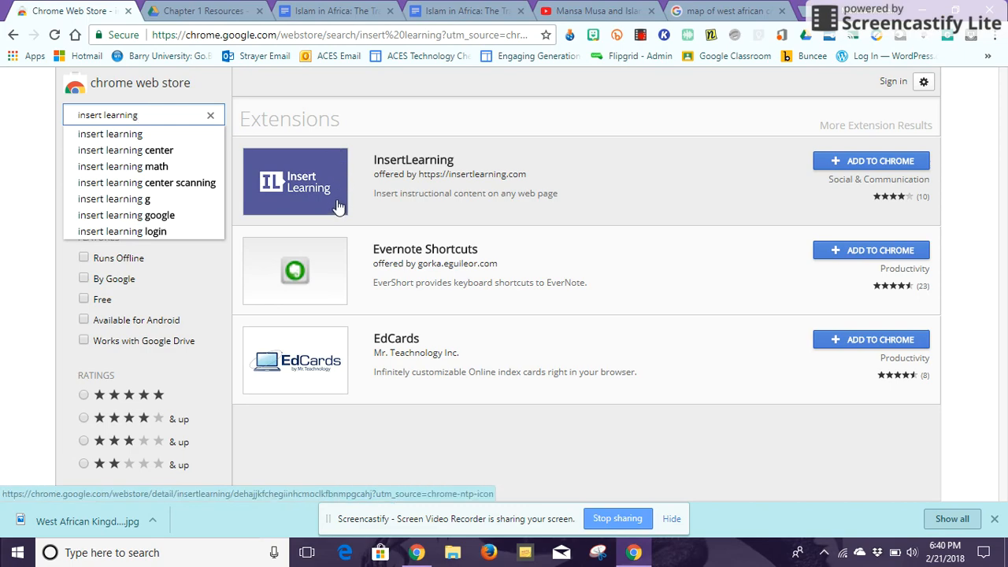
pyautogui.moveTo(790, 161)
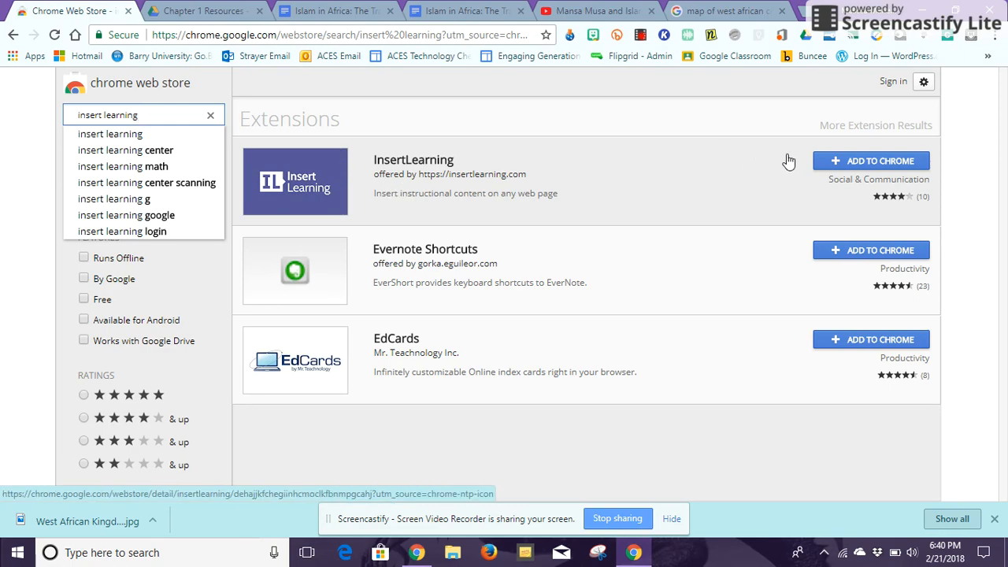
pyautogui.click(870, 161)
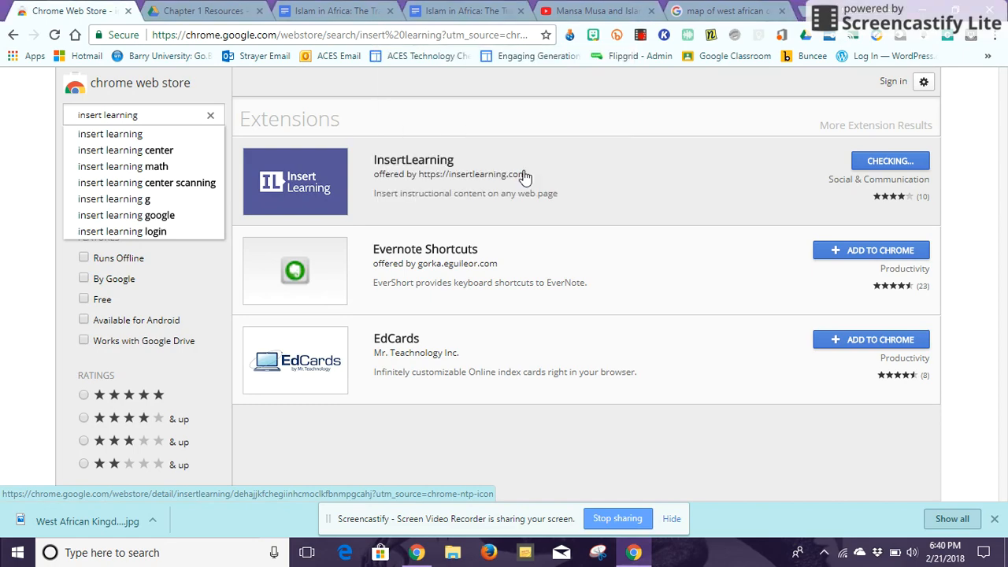
pyautogui.click(870, 161)
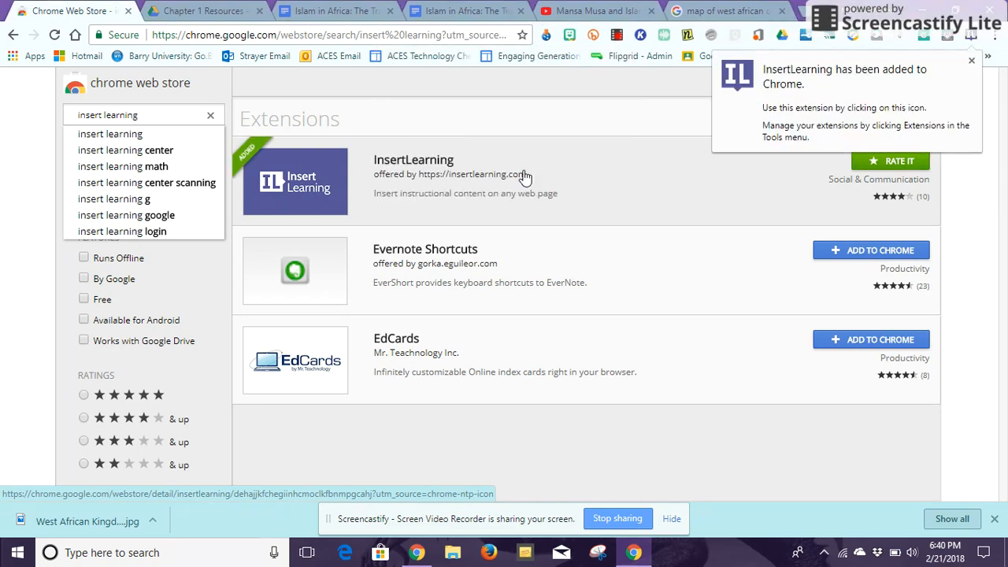
pyautogui.moveTo(964, 44)
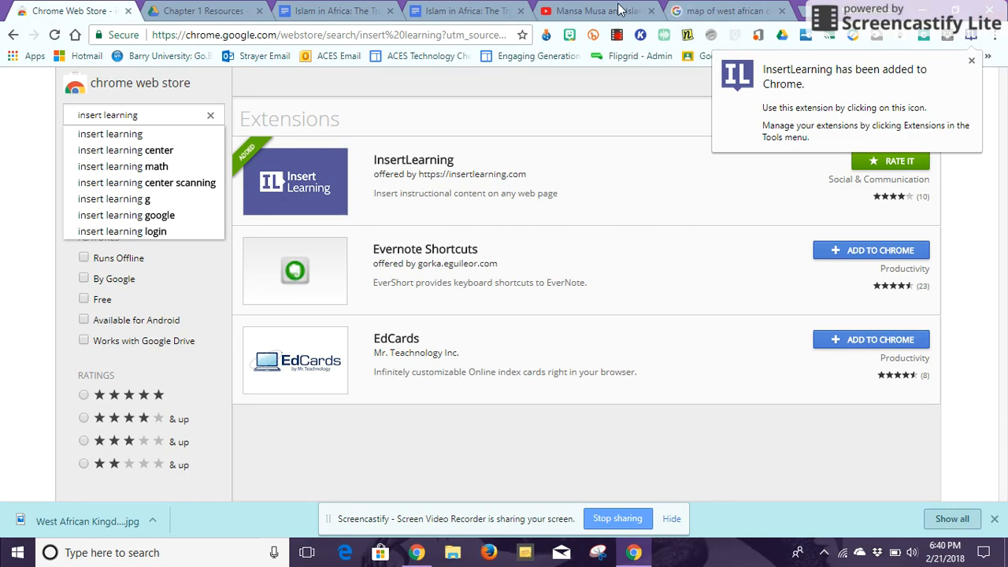
pyautogui.moveTo(977, 192)
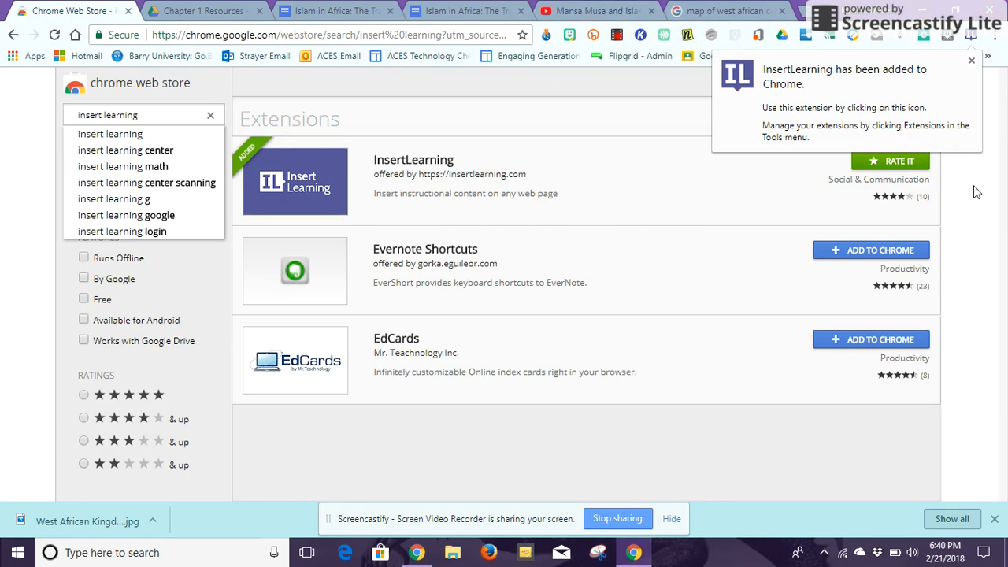
pyautogui.click(971, 60)
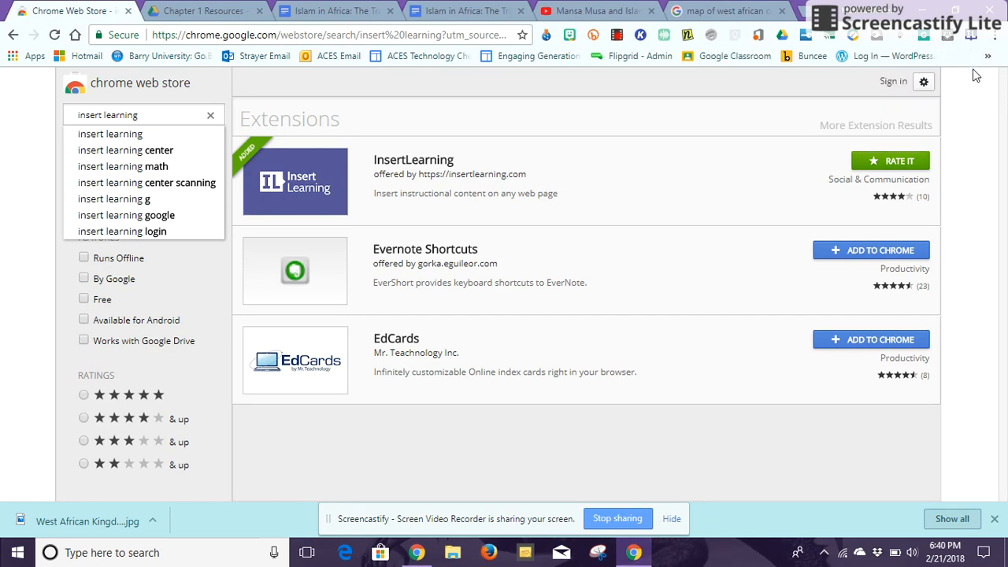
pyautogui.moveTo(23, 119)
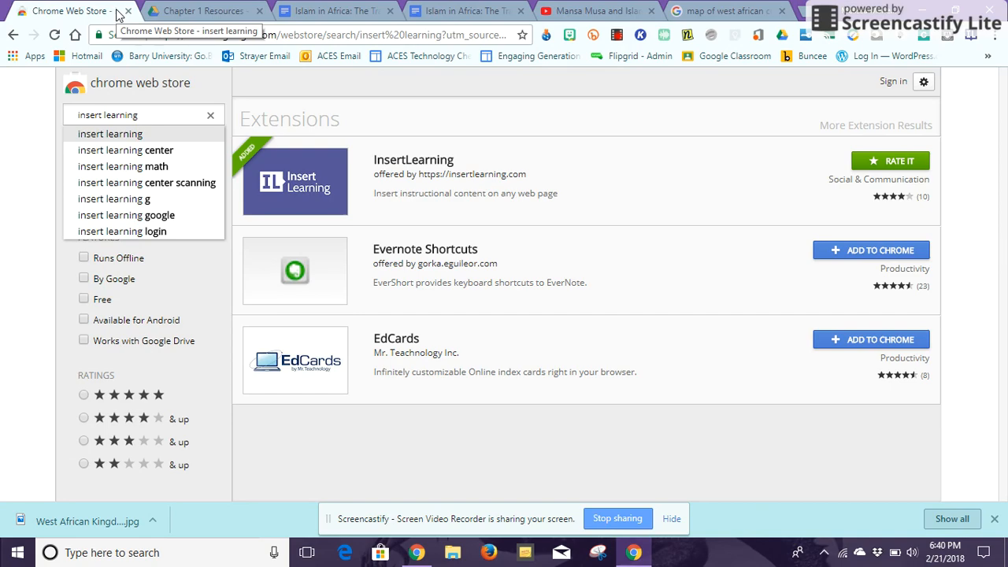
pyautogui.moveTo(229, 10)
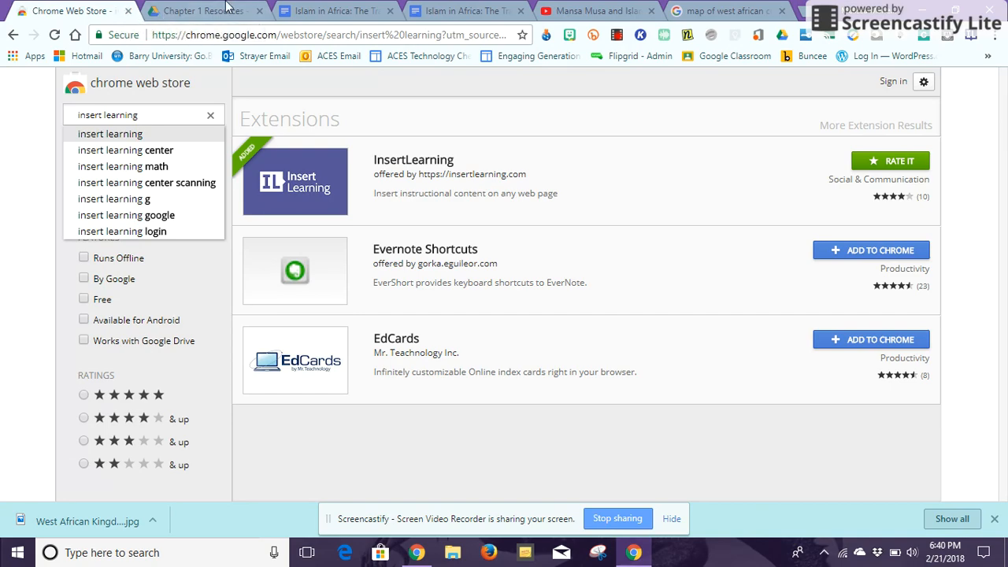
# Show the File options of the Islam in Africa: The Trade Empires document
pyautogui.click(331, 11)
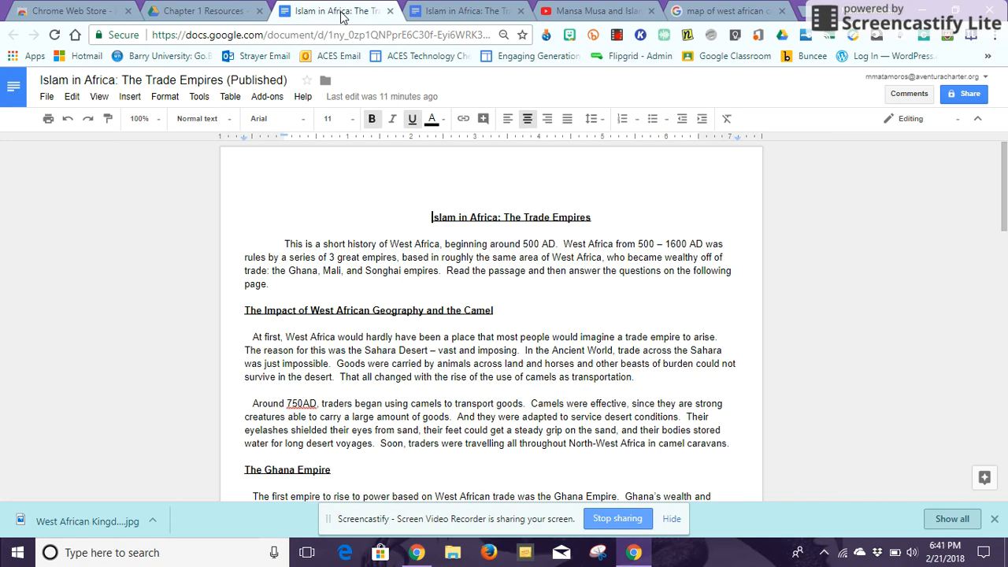
pyautogui.moveTo(47, 96)
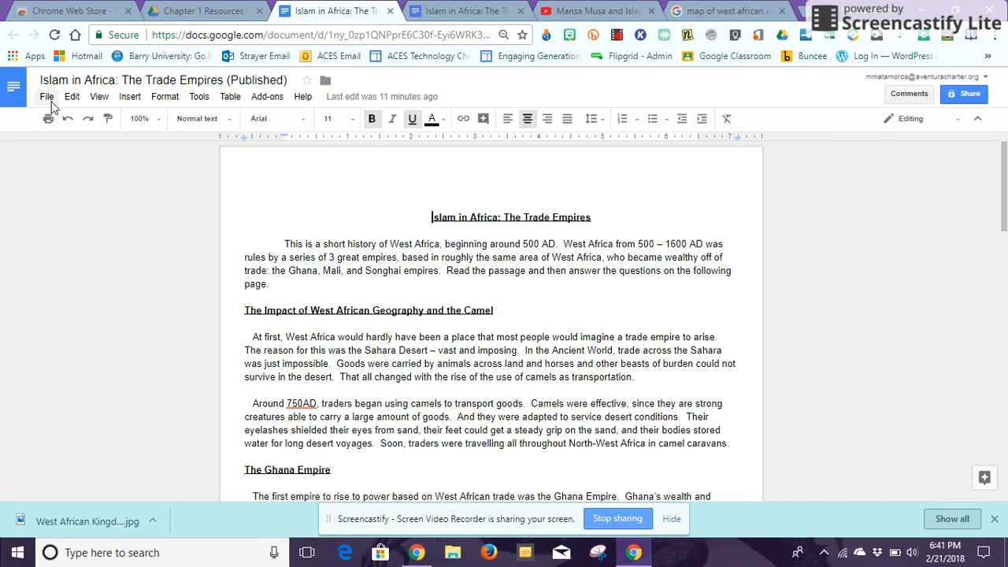
pyautogui.click(47, 96)
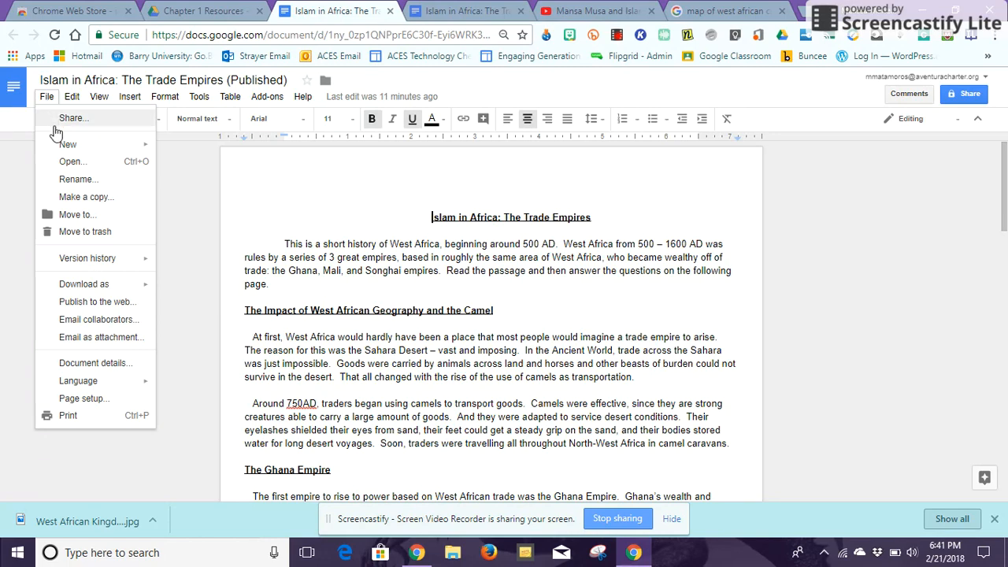
pyautogui.moveTo(98, 303)
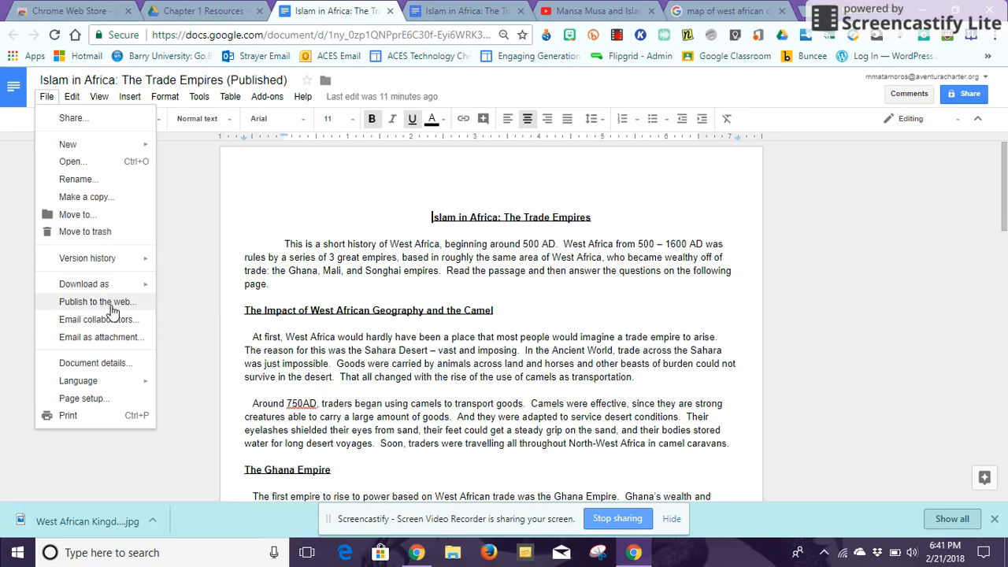
pyautogui.moveTo(134, 283)
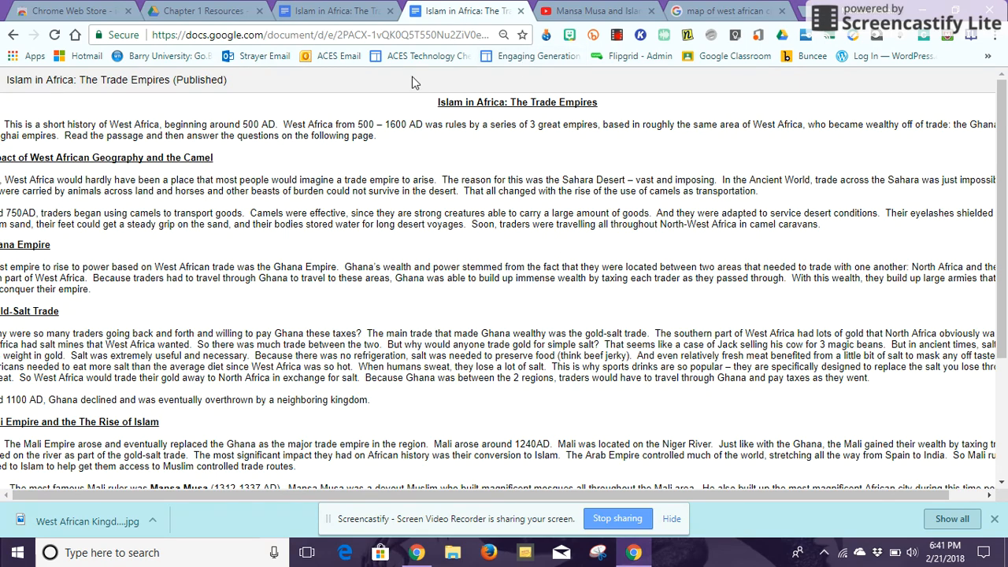
pyautogui.moveTo(794, 85)
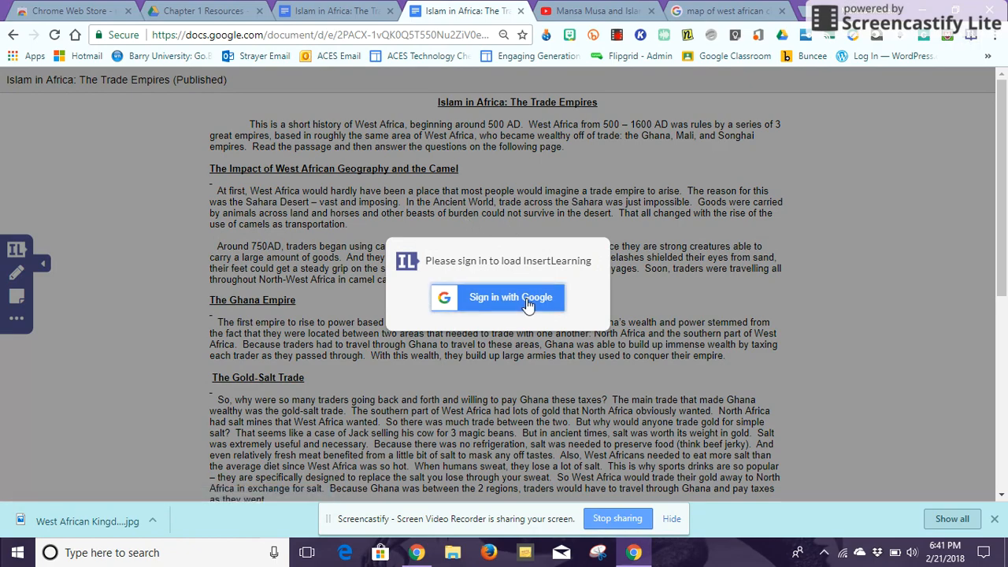
# Sign in to InsertLearning with the school Google account on the published page
pyautogui.click(511, 296)
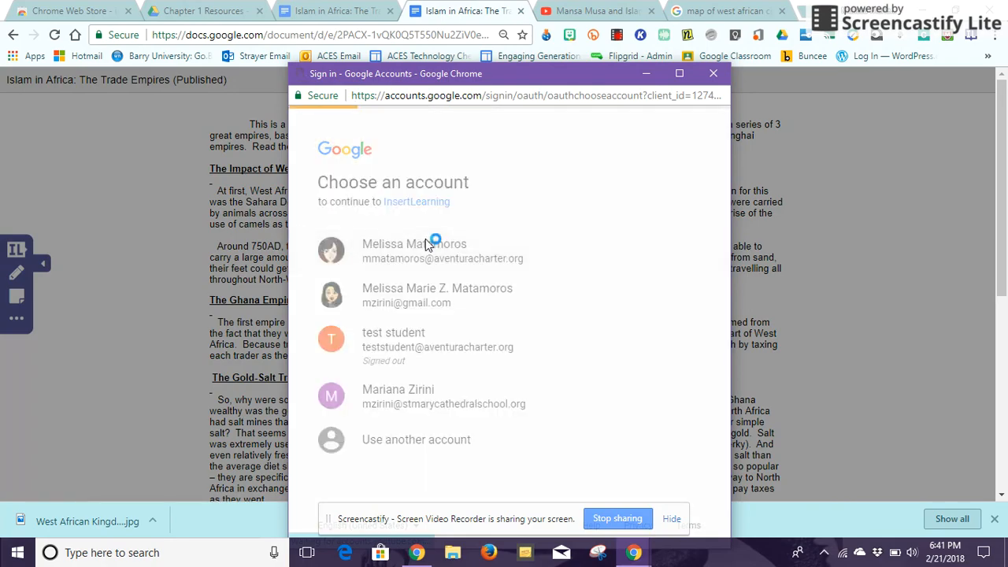
pyautogui.click(713, 74)
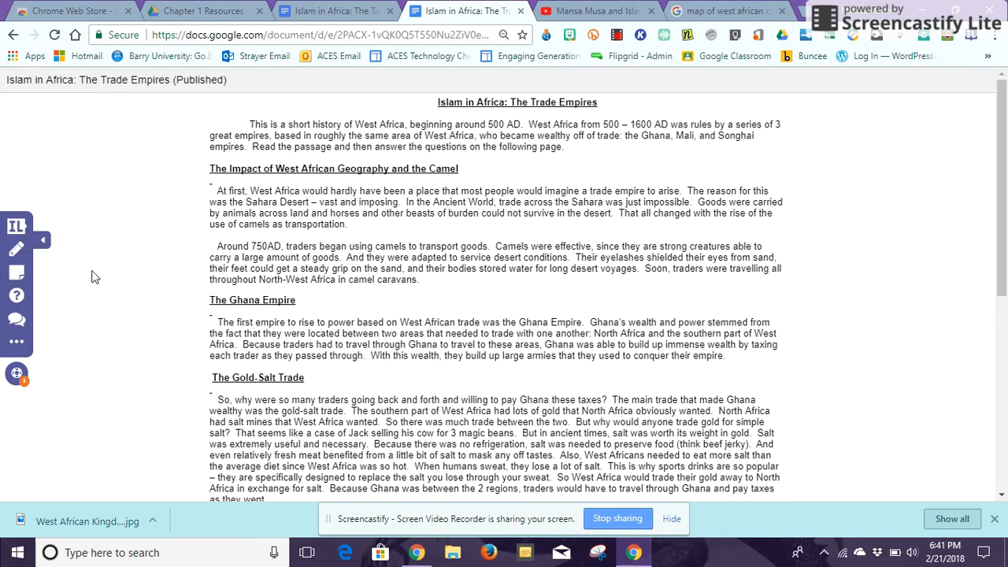
pyautogui.moveTo(16, 249)
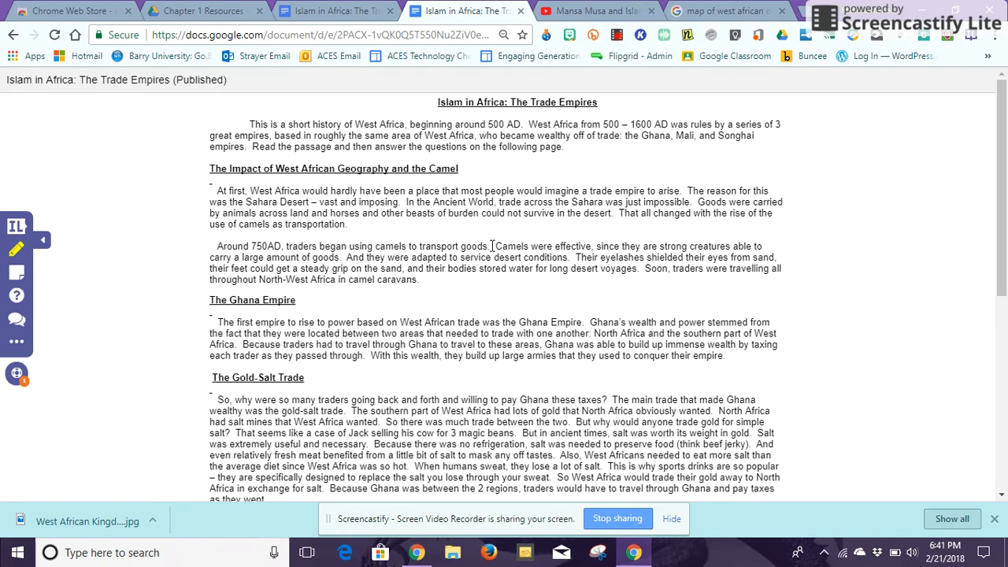
pyautogui.moveTo(511, 230)
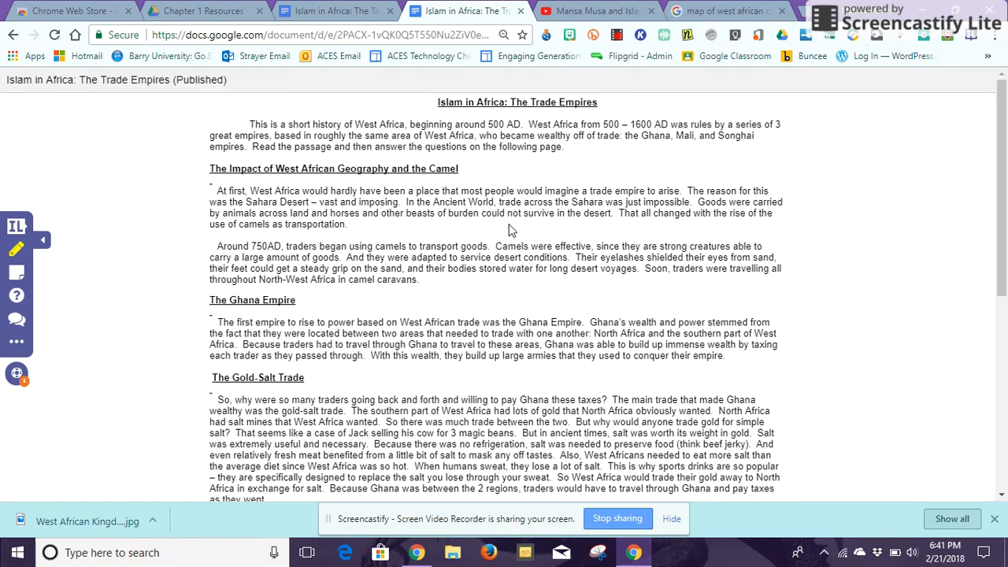
pyautogui.moveTo(475, 303)
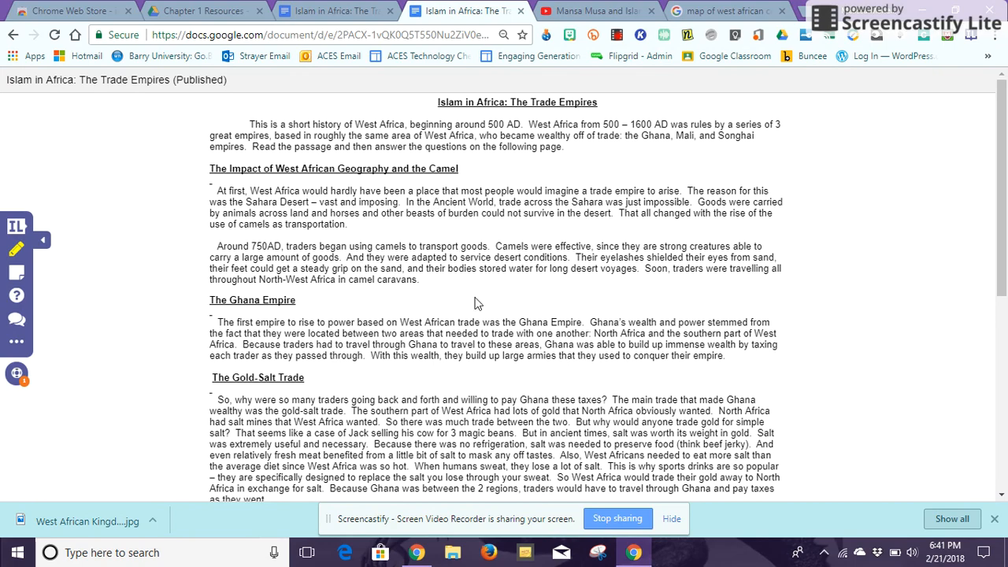
pyautogui.moveTo(488, 261)
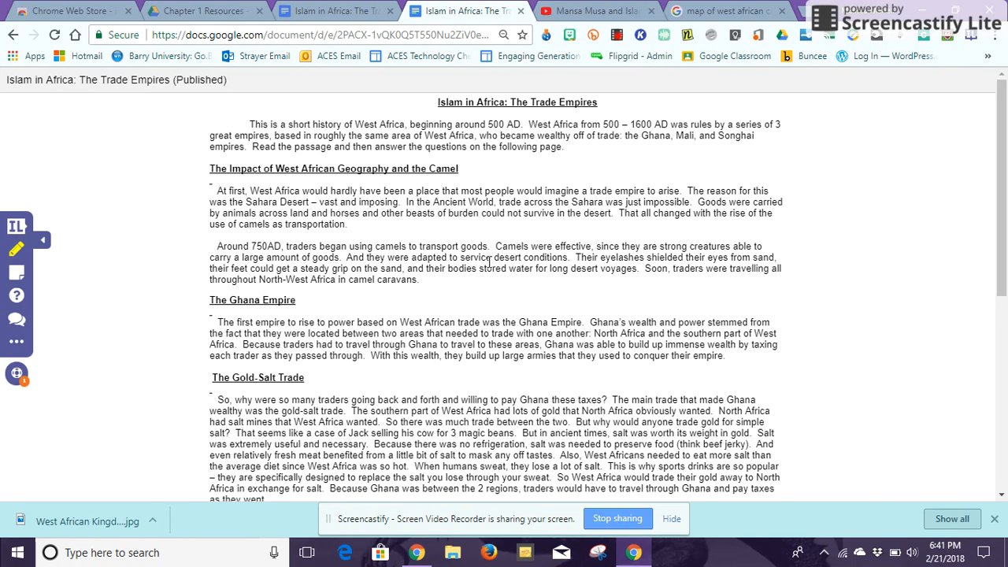
# Select text in the camels paragraph to start an InsertLearning comment
pyautogui.doubleClick(510, 245)
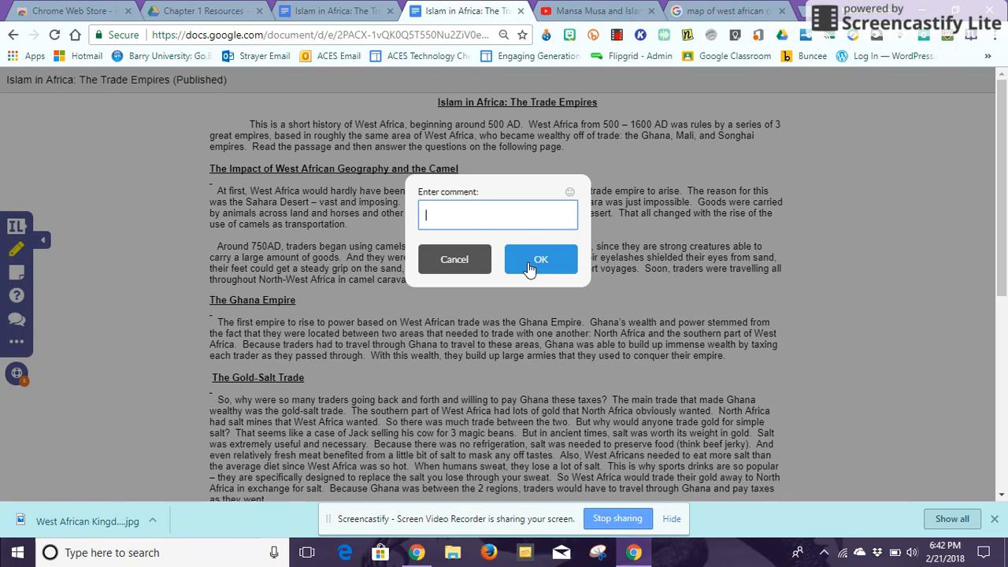
# Attach the comment "Be careful they spit" to the word Camels
pyautogui.write('Be car')
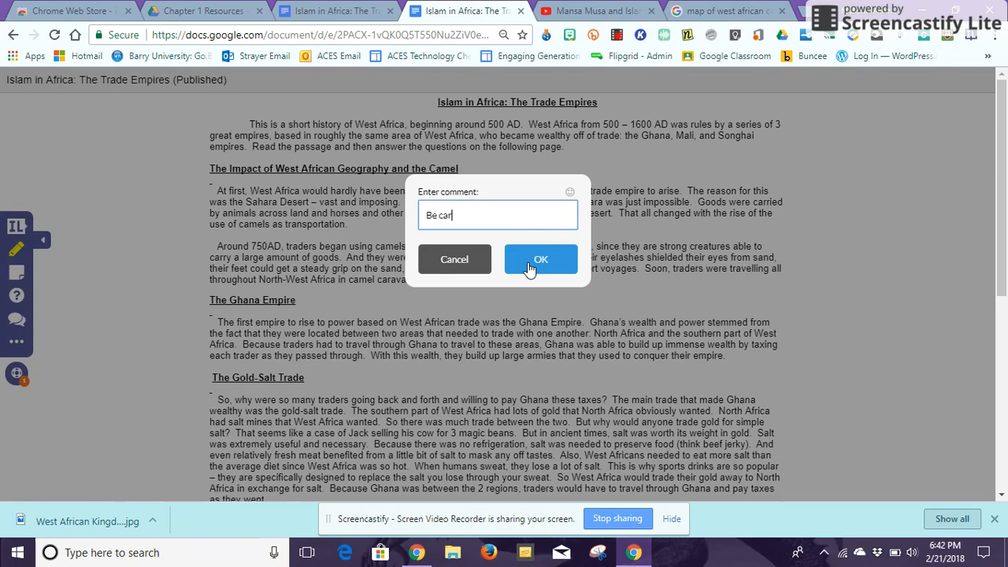
pyautogui.write('eful the')
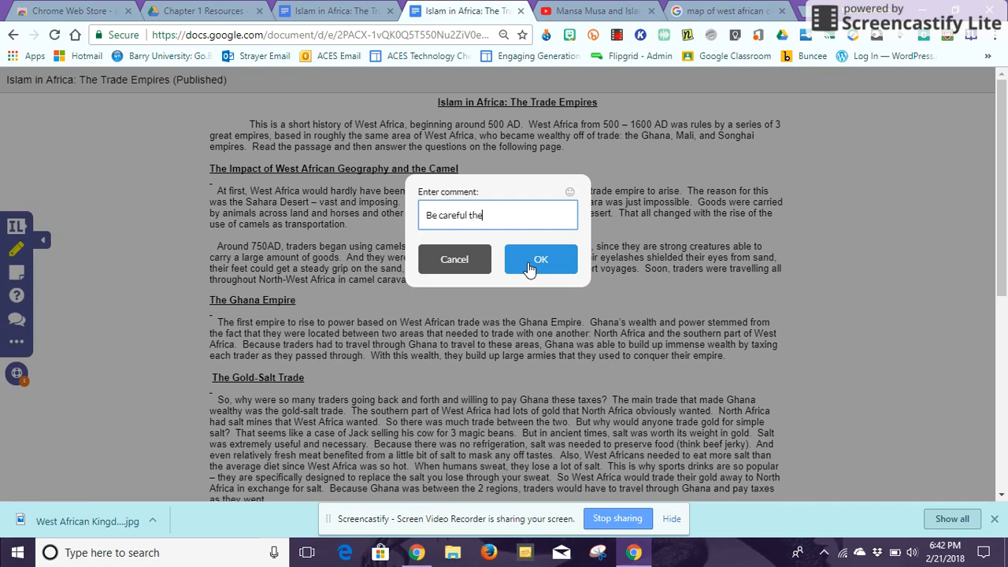
pyautogui.write('y spit')
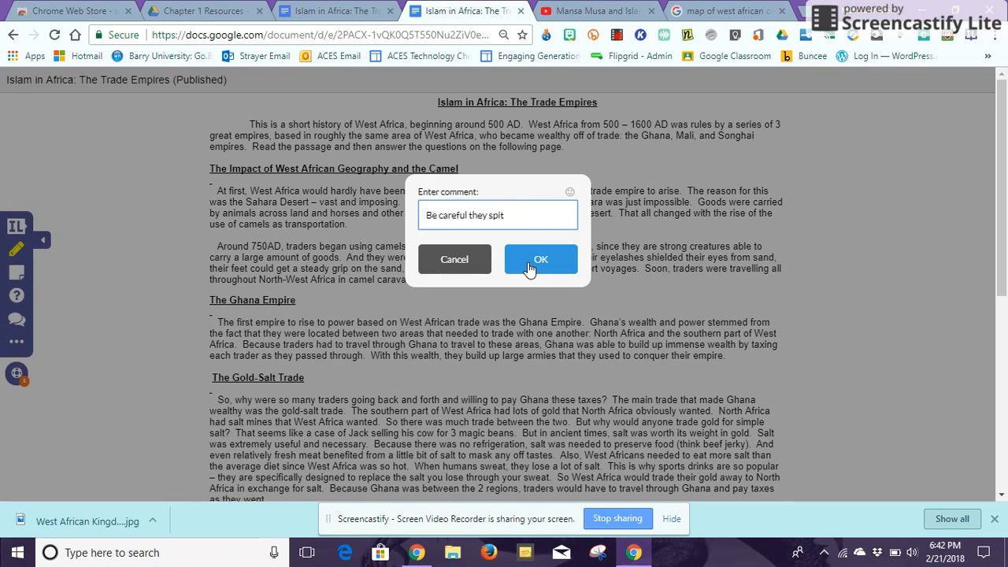
pyautogui.click(542, 258)
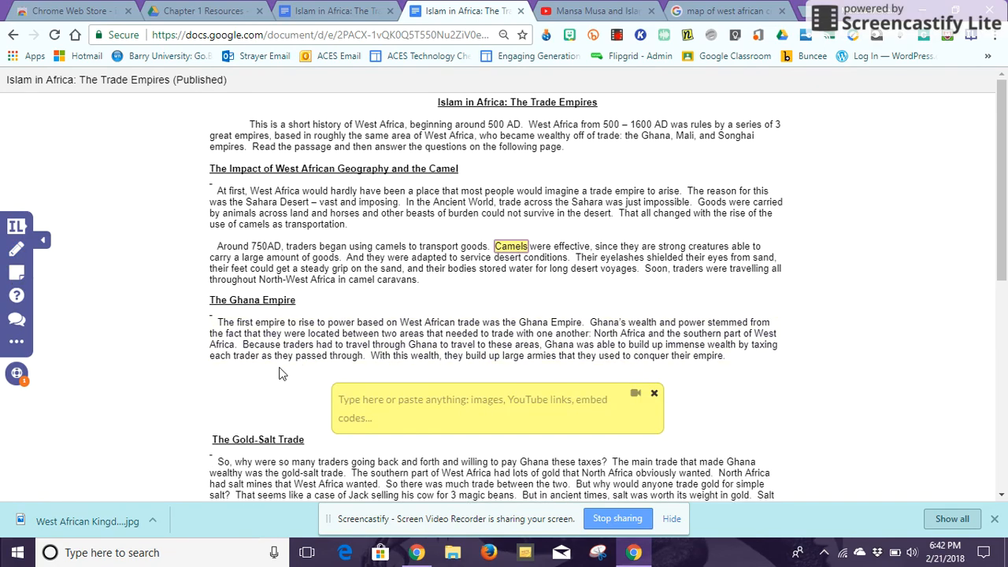
pyautogui.moveTo(465, 406)
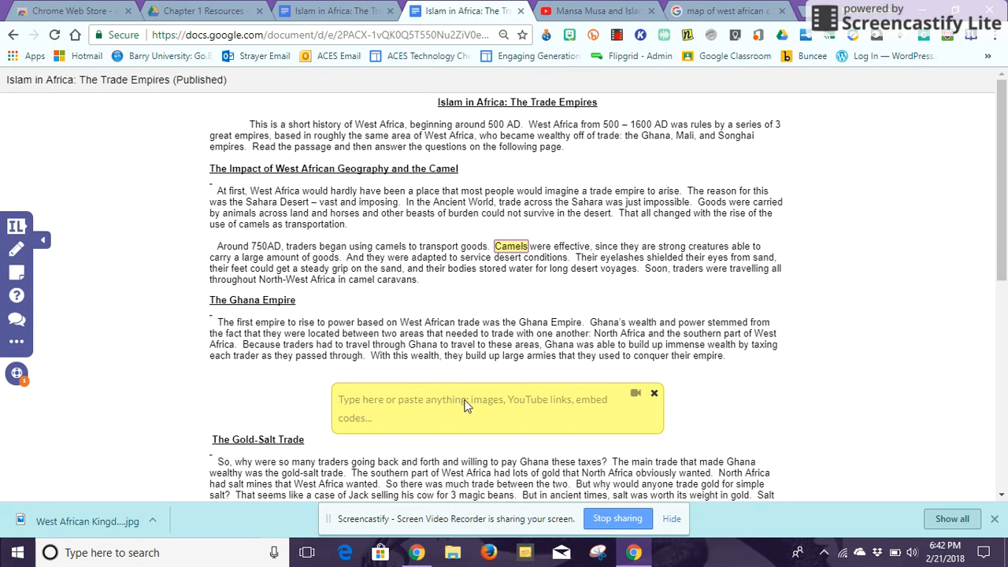
pyautogui.moveTo(507, 432)
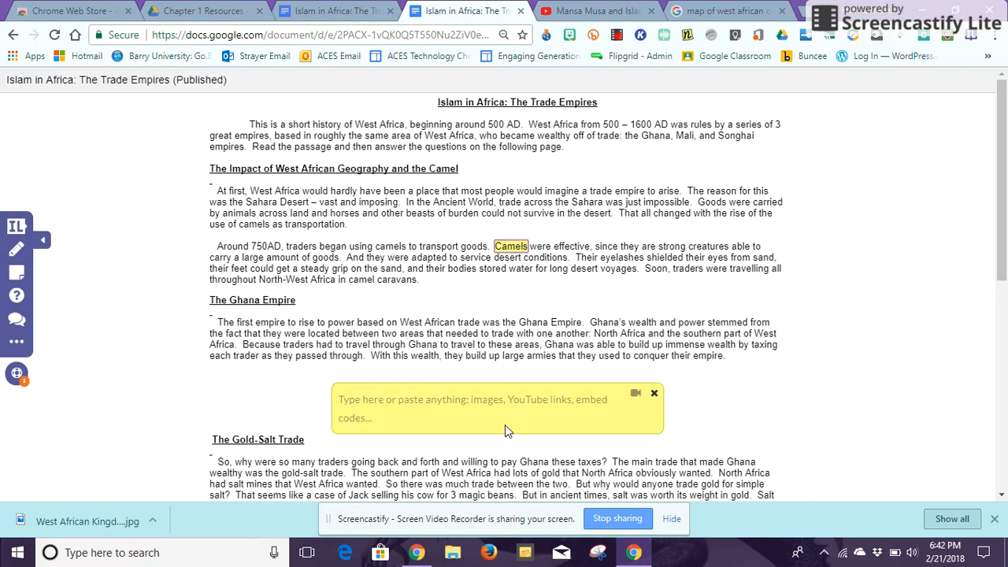
pyautogui.moveTo(498, 411)
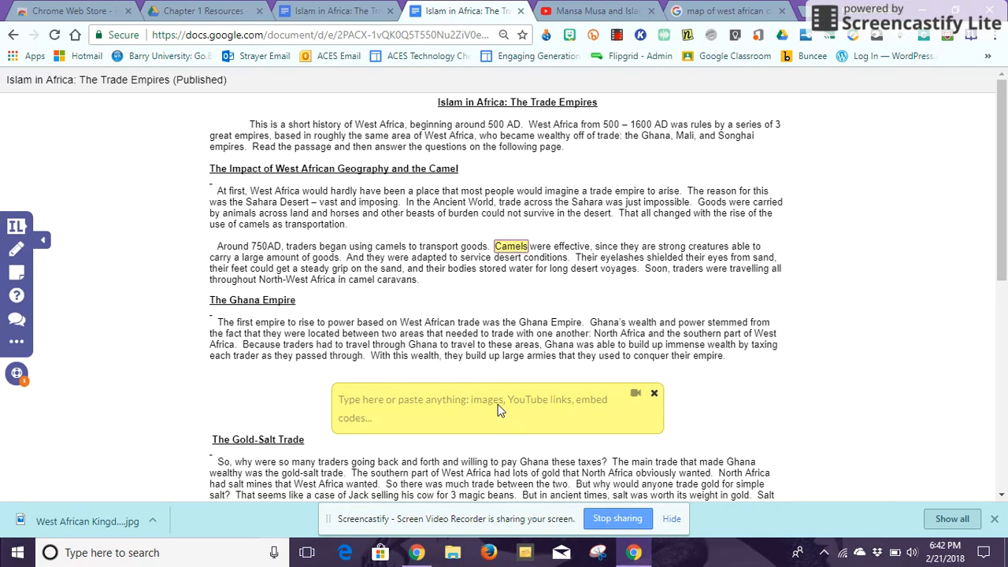
pyautogui.moveTo(560, 407)
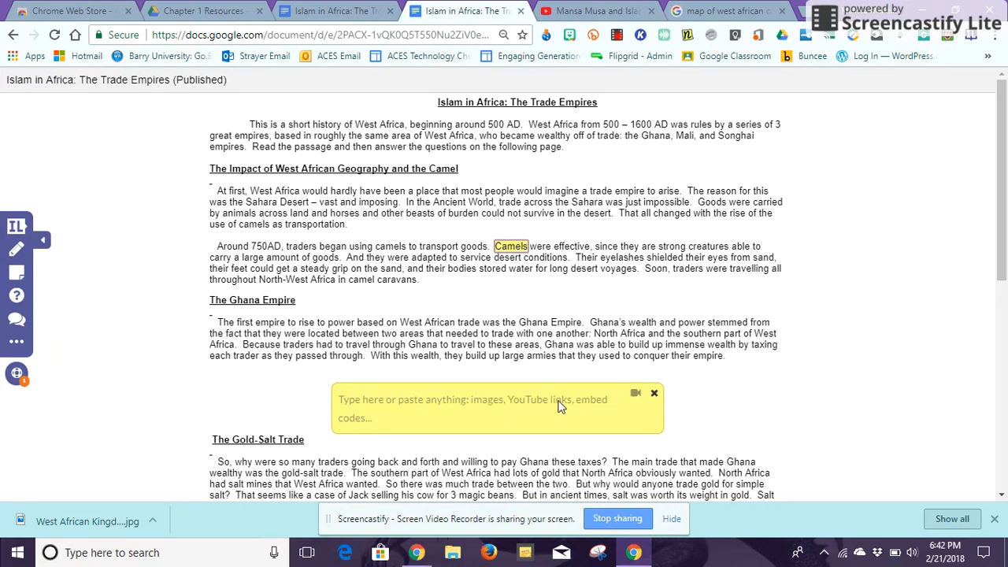
pyautogui.moveTo(552, 406)
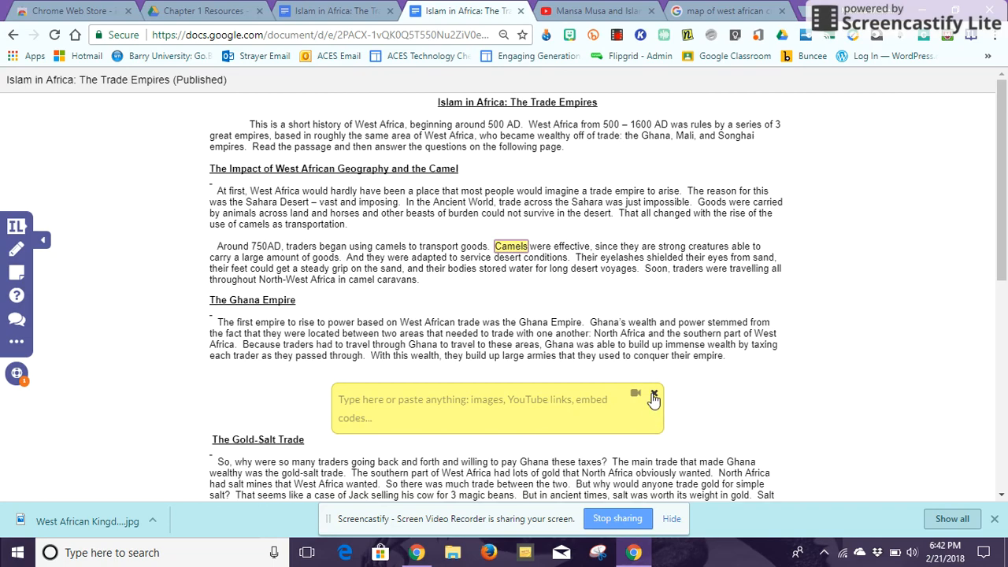
# Move the empty sticky note above the West African Geography and the Camel heading
pyautogui.click(655, 393)
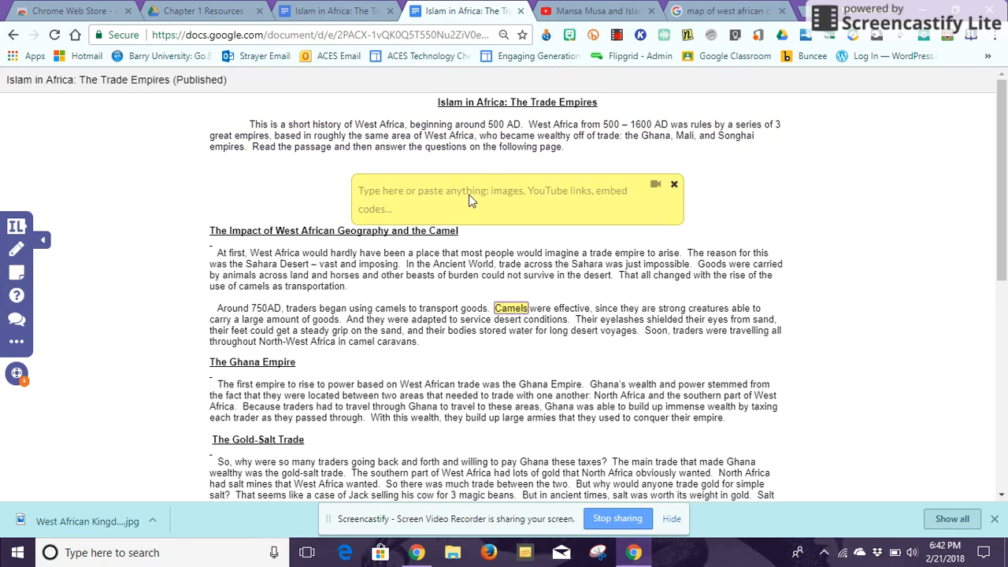
pyautogui.moveTo(508, 198)
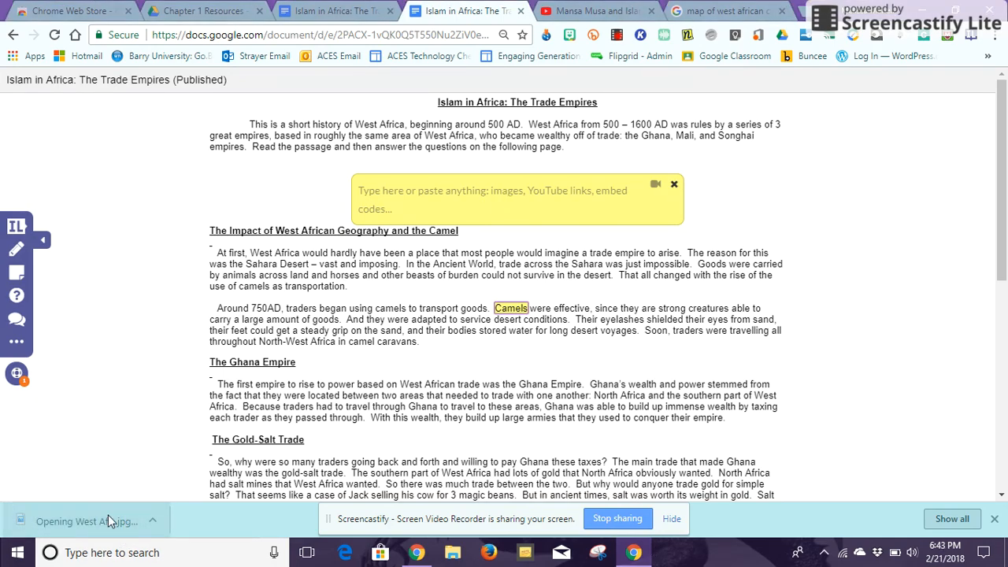
# Copy the downloaded West African Kingdoms map image for the sticky note
pyautogui.click(85, 520)
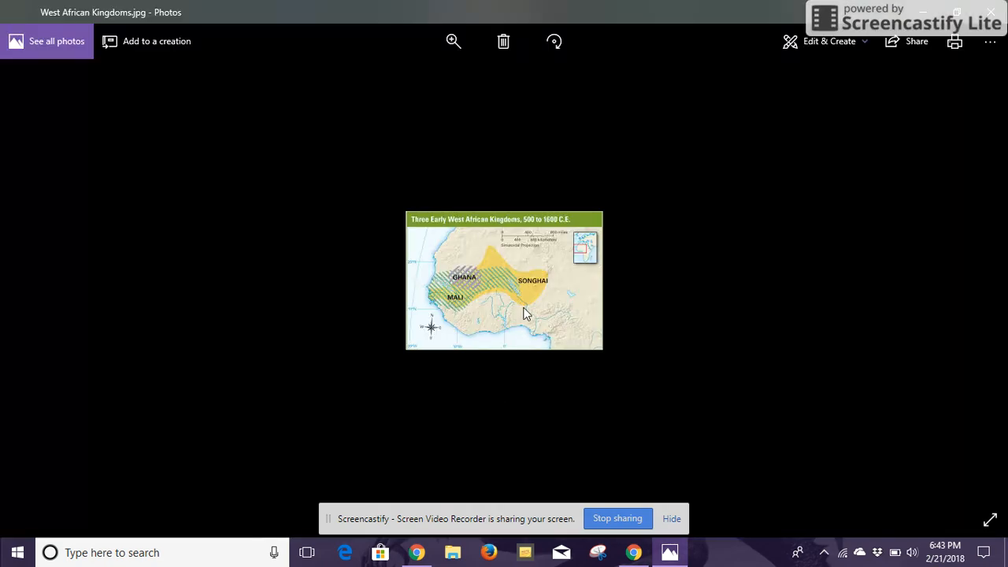
pyautogui.rightClick(526, 313)
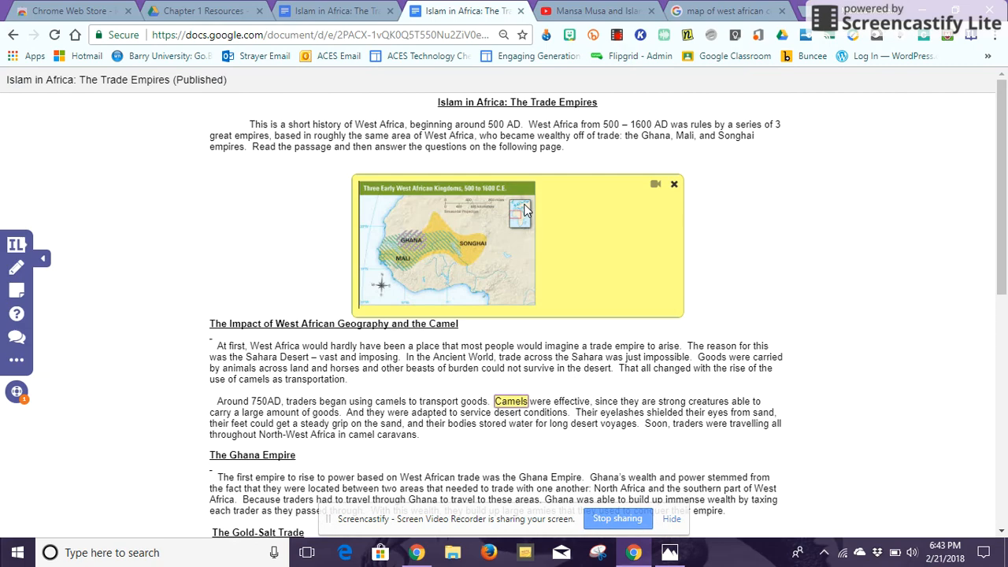
pyautogui.moveTo(549, 252)
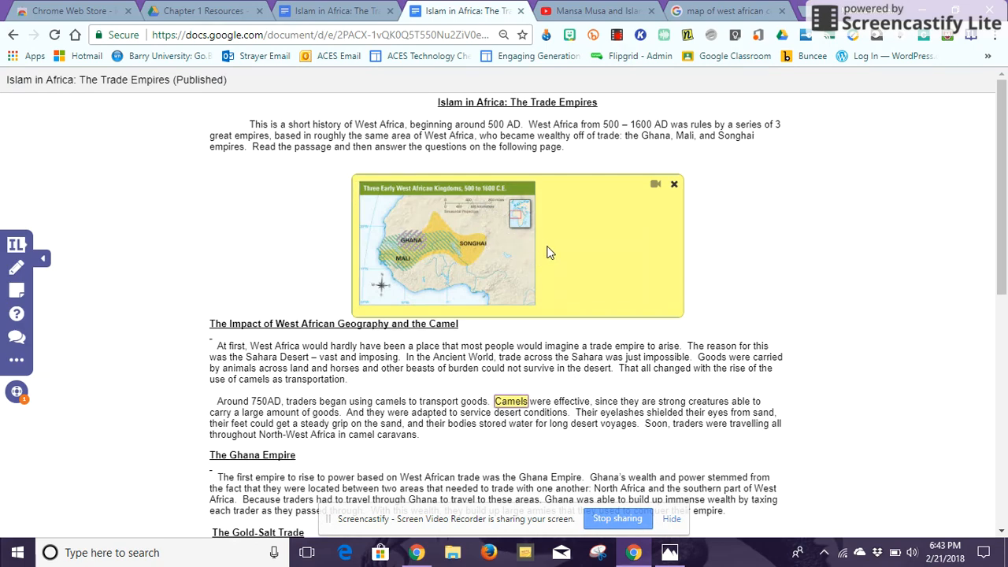
pyautogui.moveTo(455, 230)
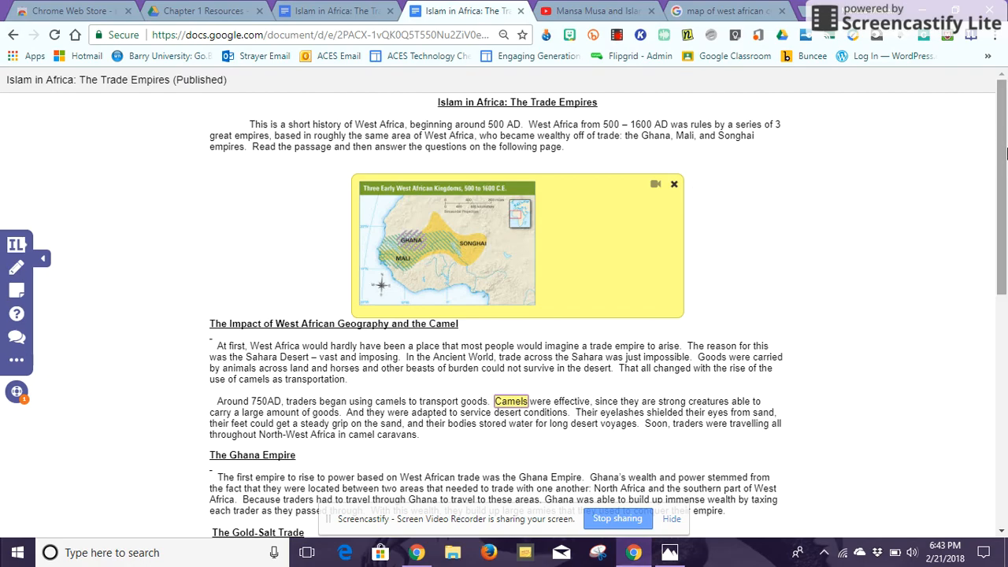
# Scroll down to the end of the Mali Empire section for a new sticky note
pyautogui.scroll(-3)
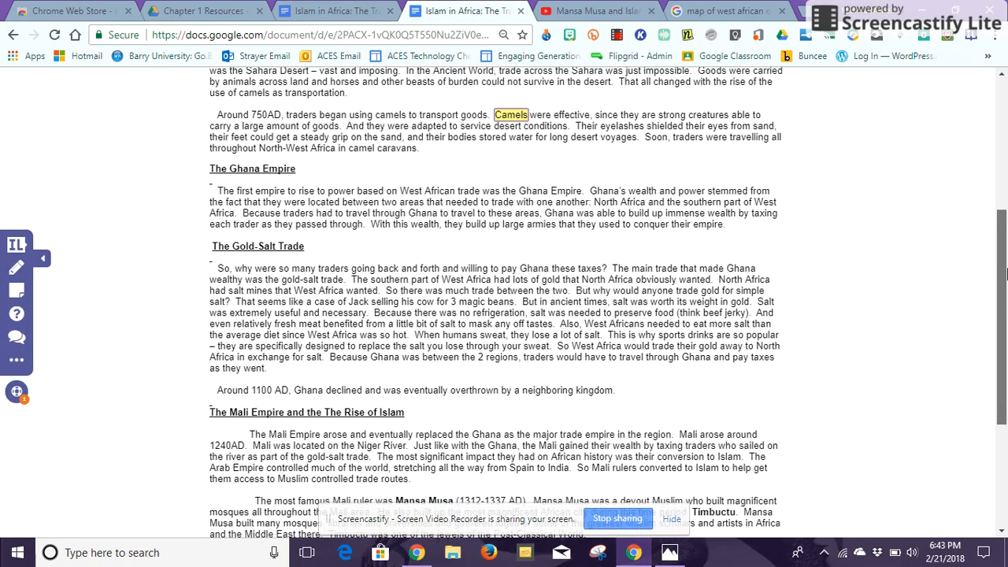
pyautogui.scroll(-3)
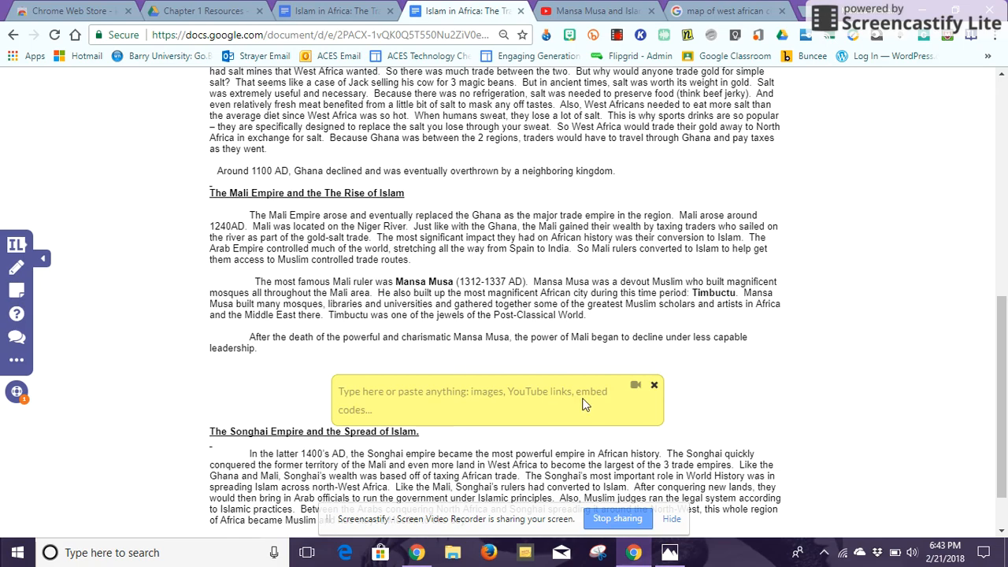
# Copy the share link of the Crash Course Mansa Musa video on YouTube
pyautogui.click(596, 9)
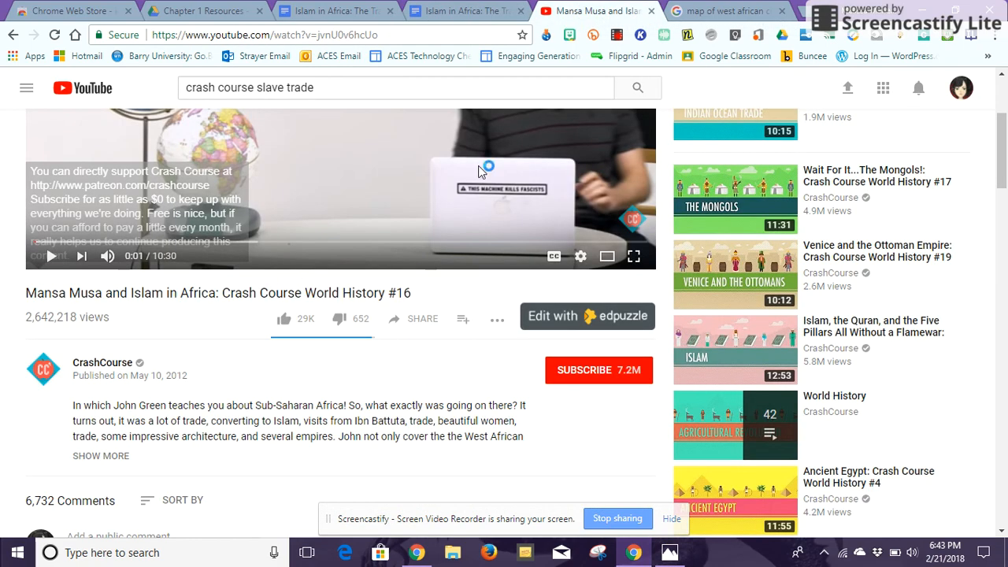
pyautogui.click(422, 318)
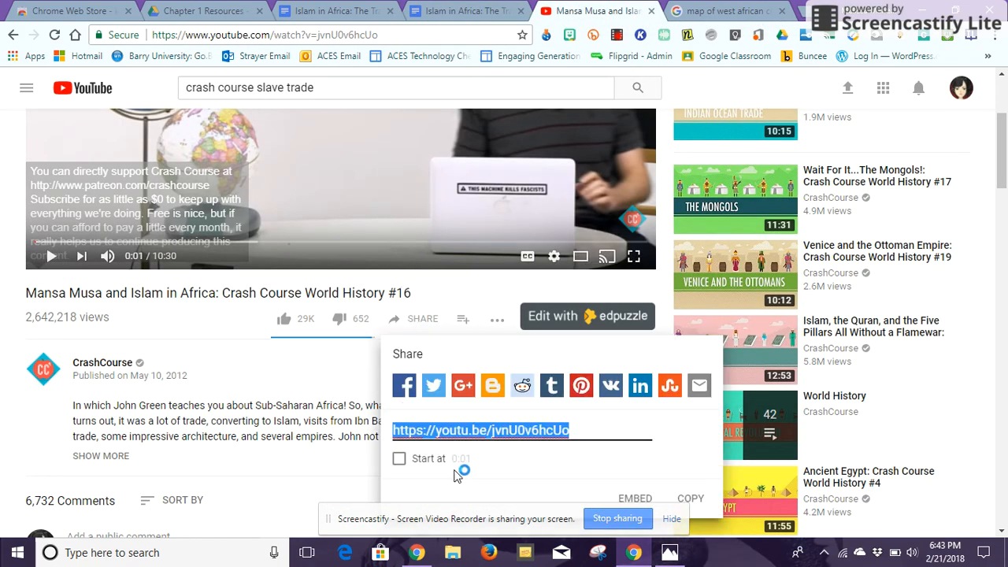
pyautogui.click(690, 498)
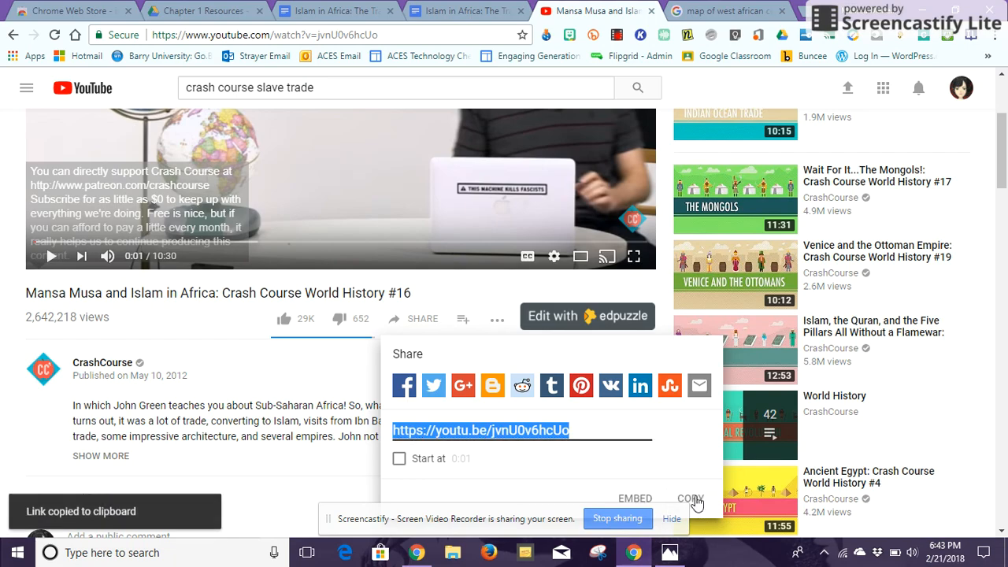
pyautogui.moveTo(362, 6)
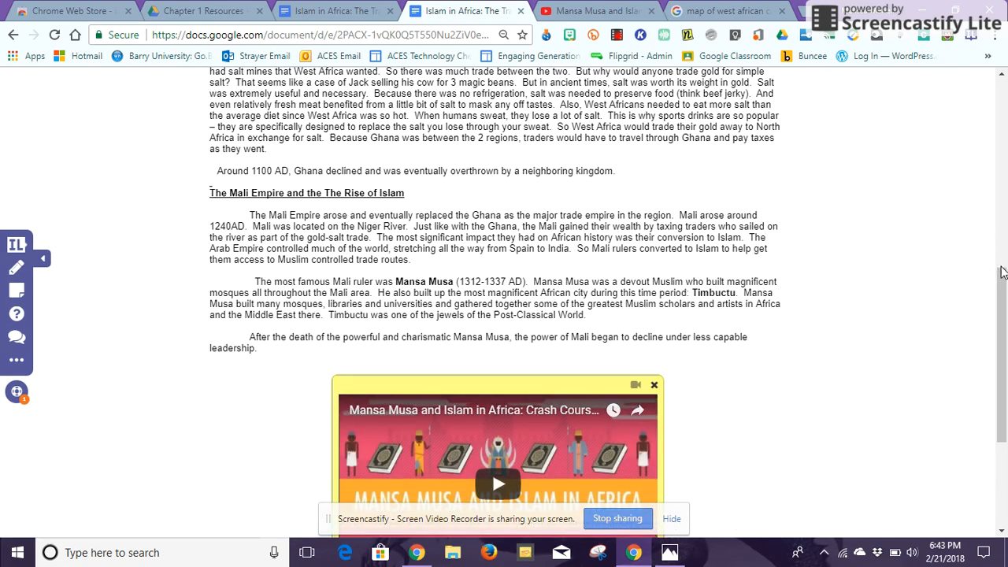
# Scroll the lesson to check the Mansa Musa video embedded in the sticky note after the Mali section
pyautogui.scroll(-3)
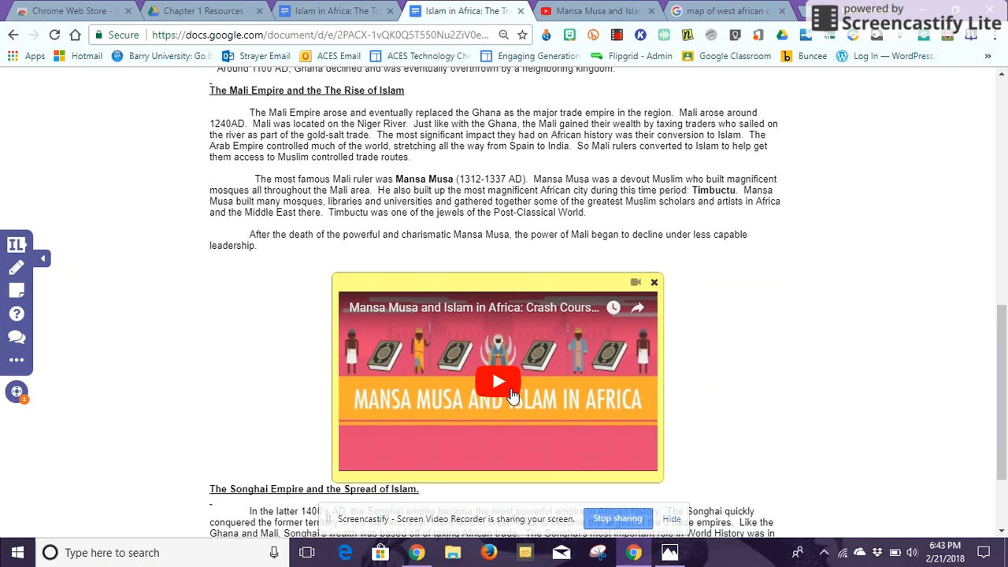
pyautogui.moveTo(937, 386)
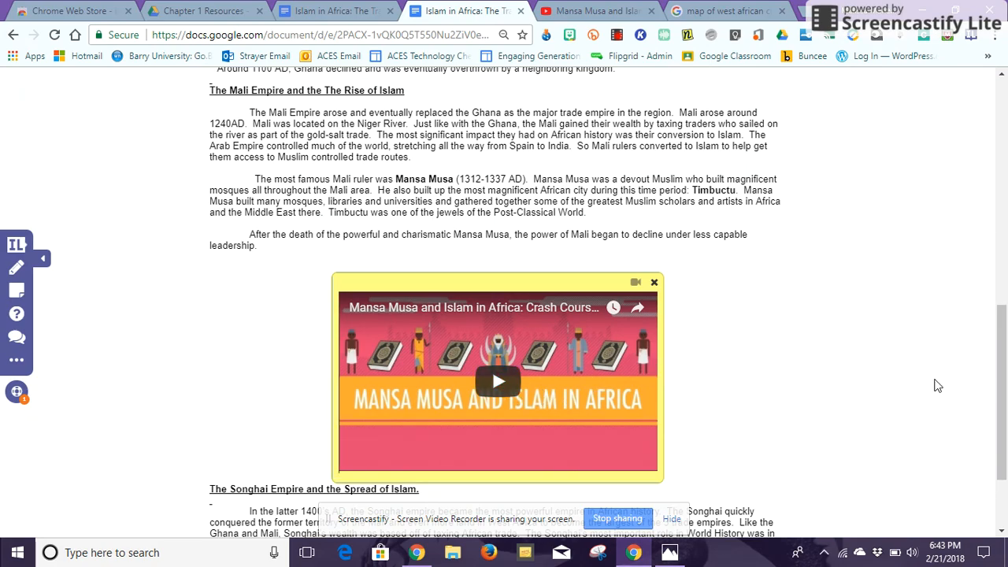
pyautogui.scroll(3)
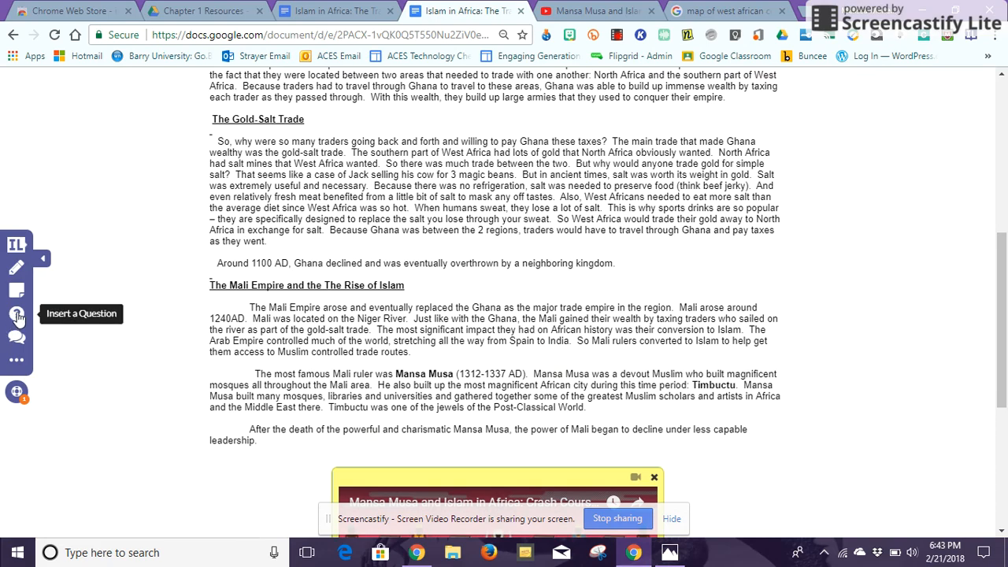
pyautogui.moveTo(1002, 267)
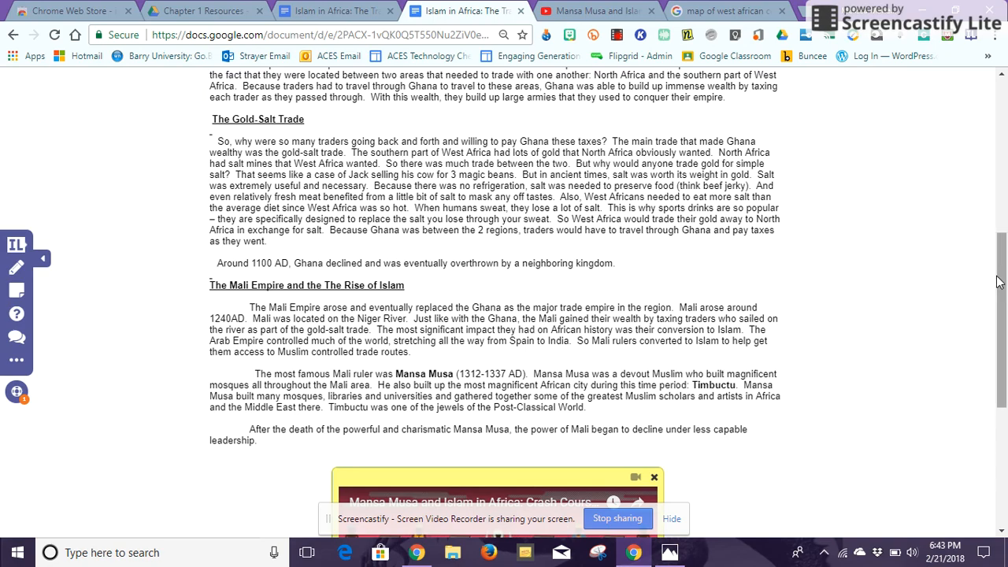
pyautogui.scroll(-3)
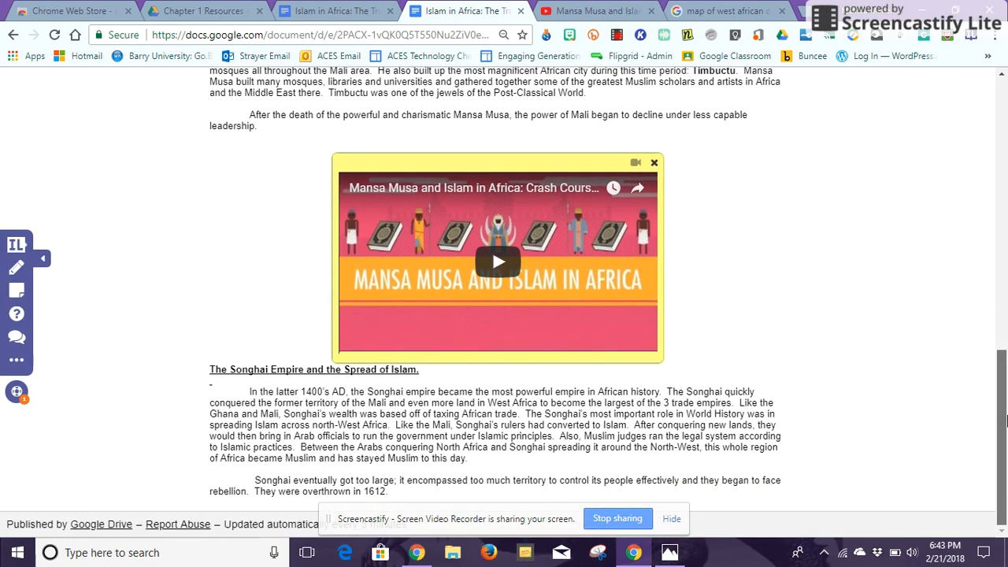
pyautogui.scroll(3)
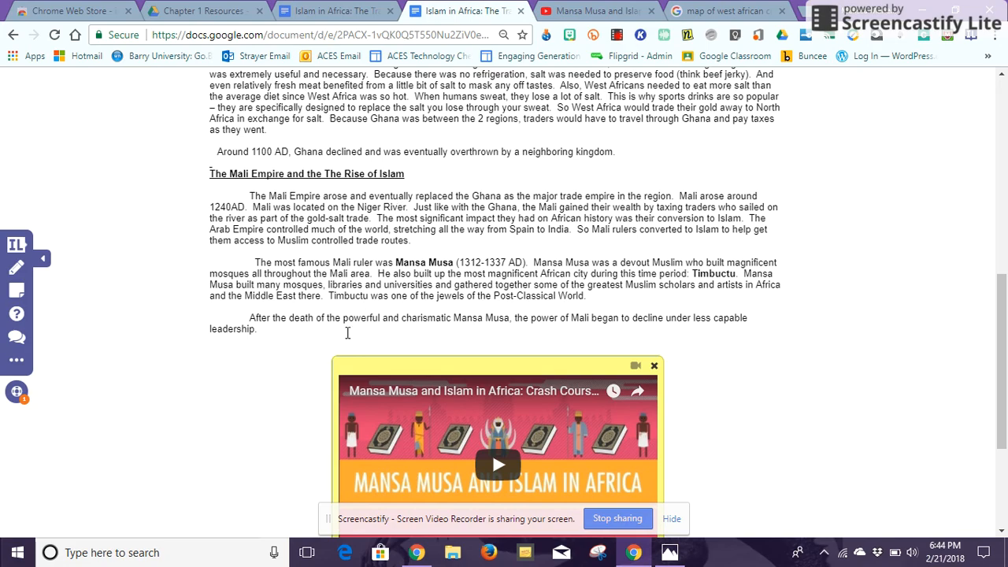
pyautogui.moveTo(249, 343)
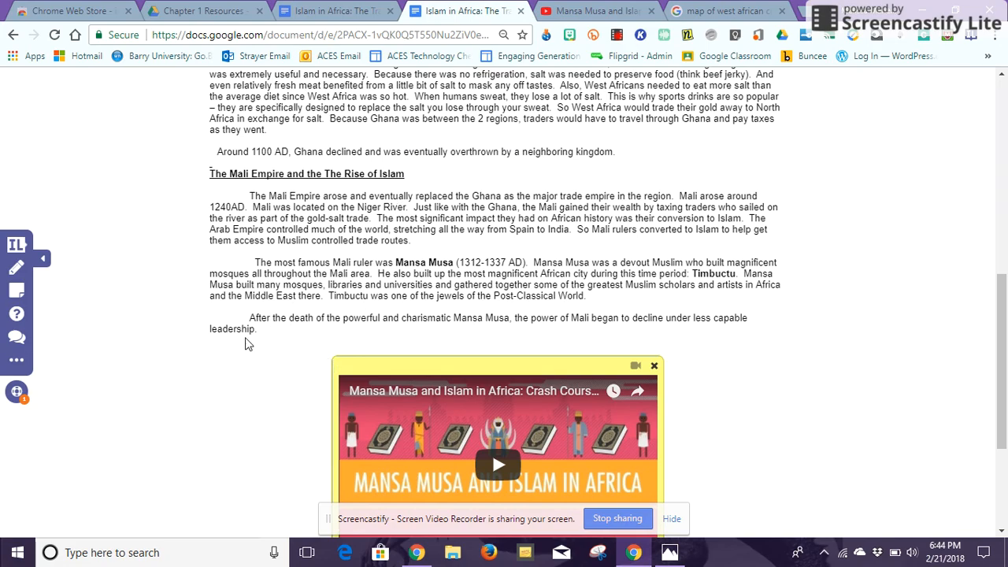
pyautogui.moveTo(195, 348)
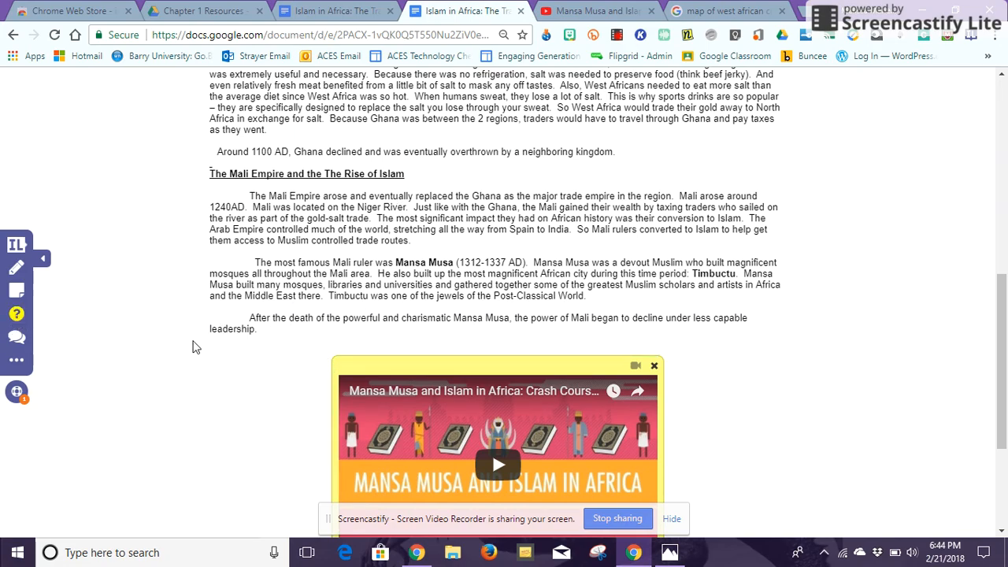
# Create the question "Why is Mansa Musa such an important ruler?" below the Mansa Musa video
pyautogui.scroll(-3)
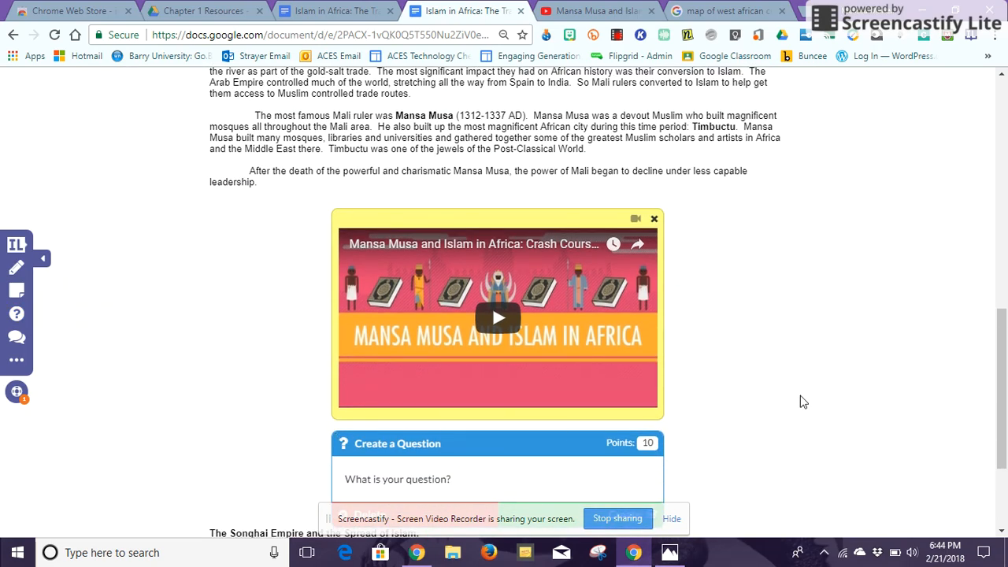
pyautogui.scroll(-3)
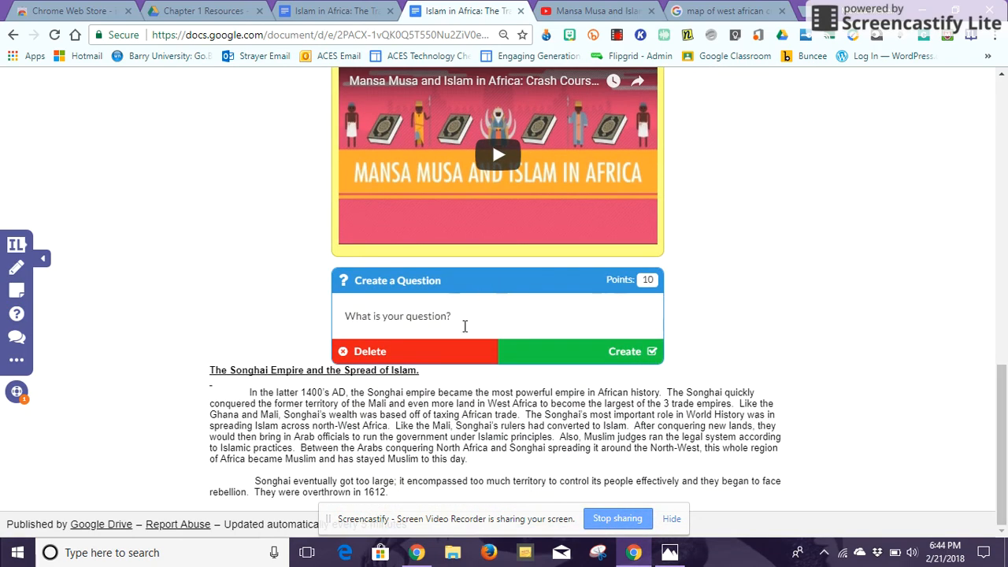
pyautogui.write('Why')
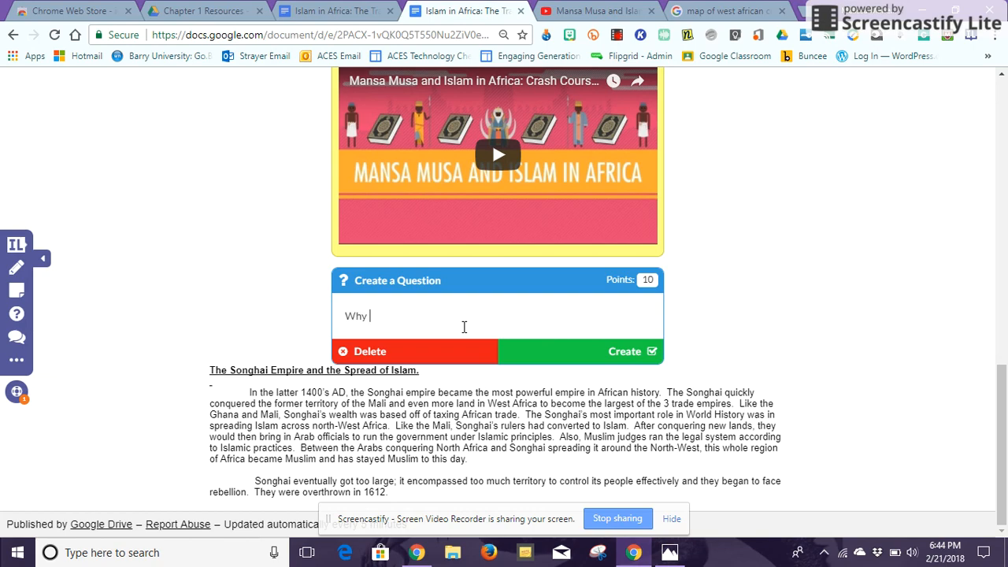
pyautogui.write('is Mansa Mus')
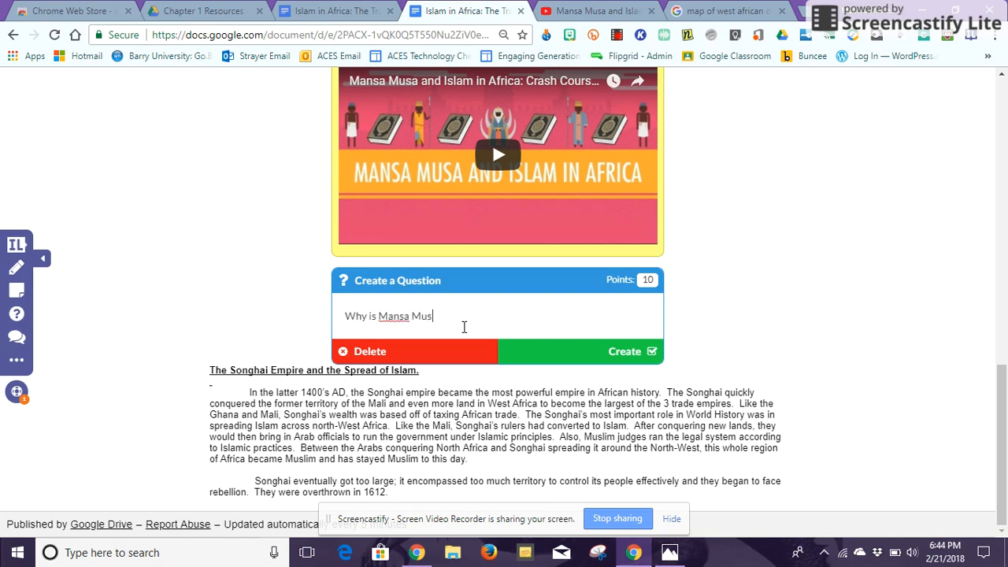
pyautogui.write('a such an i')
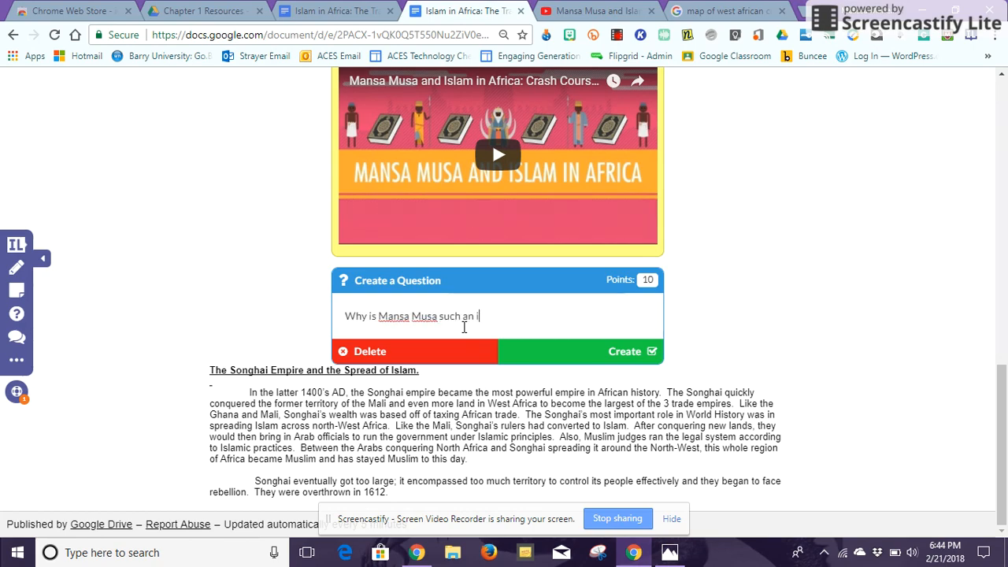
pyautogui.write('important ru')
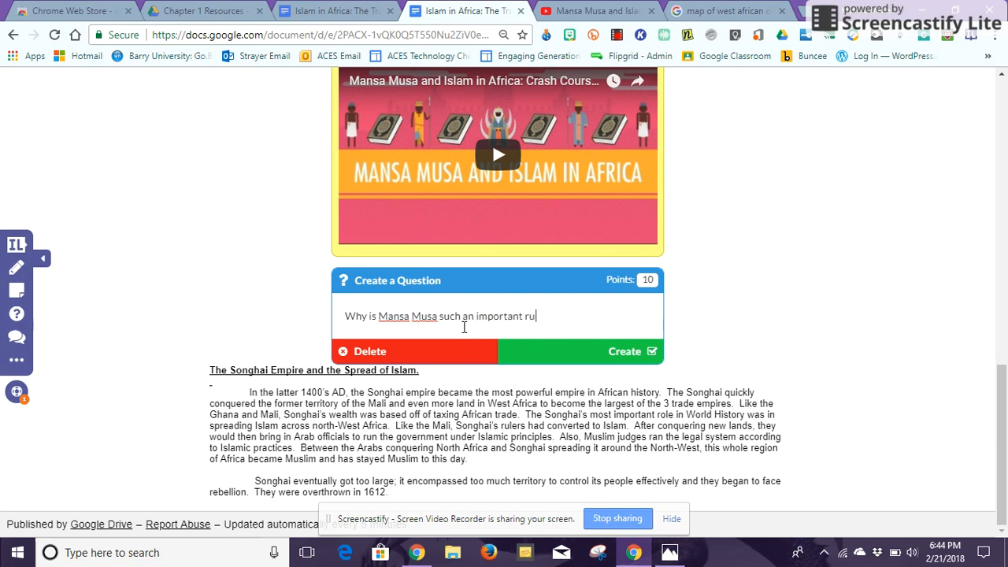
pyautogui.write('ler?')
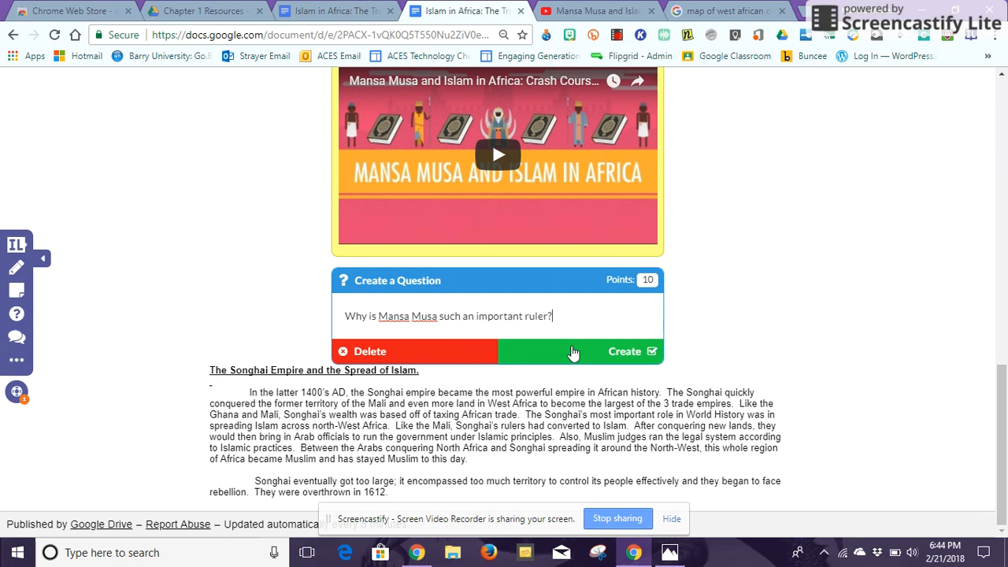
pyautogui.click(624, 351)
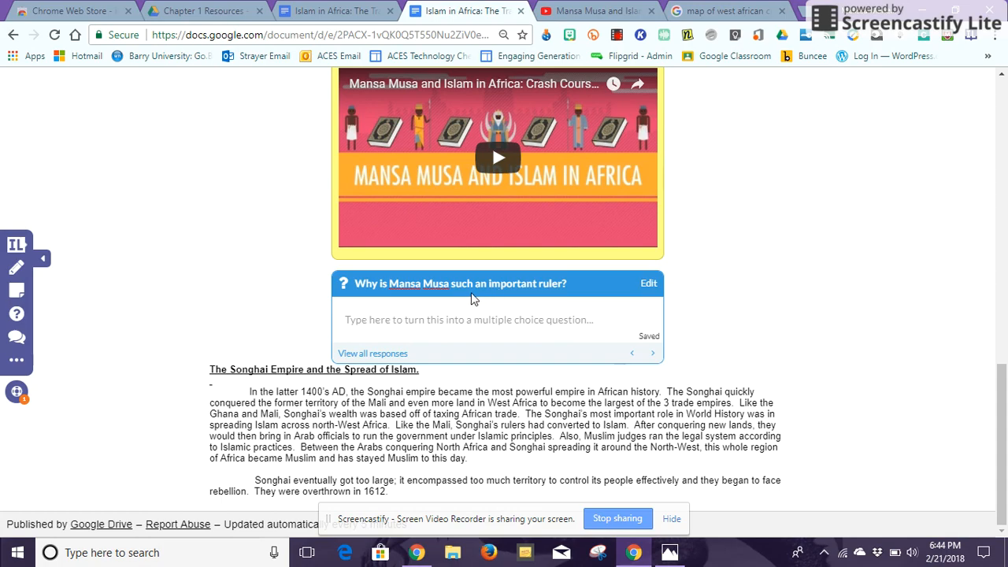
# Add the answer choice "He was well educated" to the Mansa Musa question
pyautogui.click(504, 326)
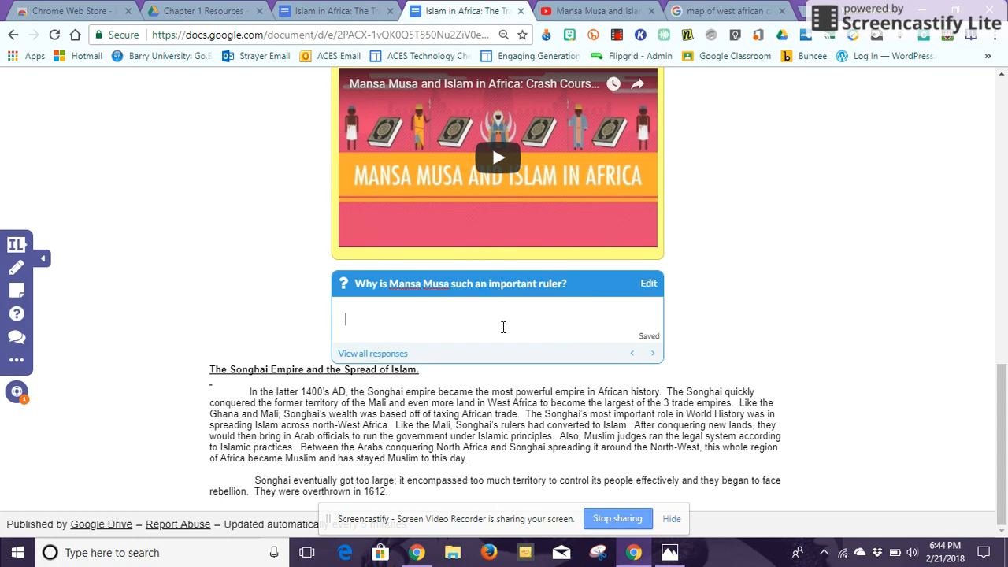
pyautogui.write('He was')
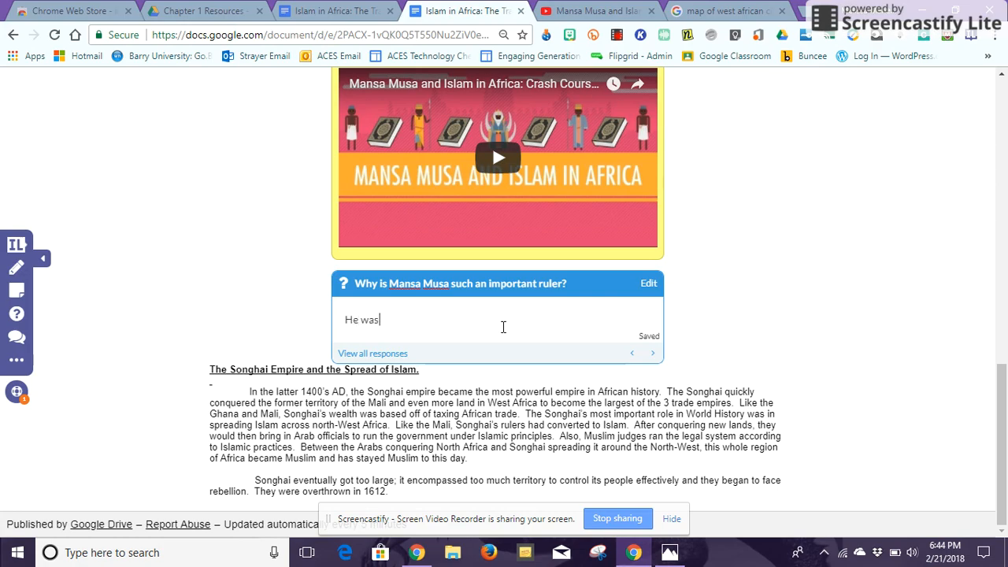
pyautogui.write('well educa')
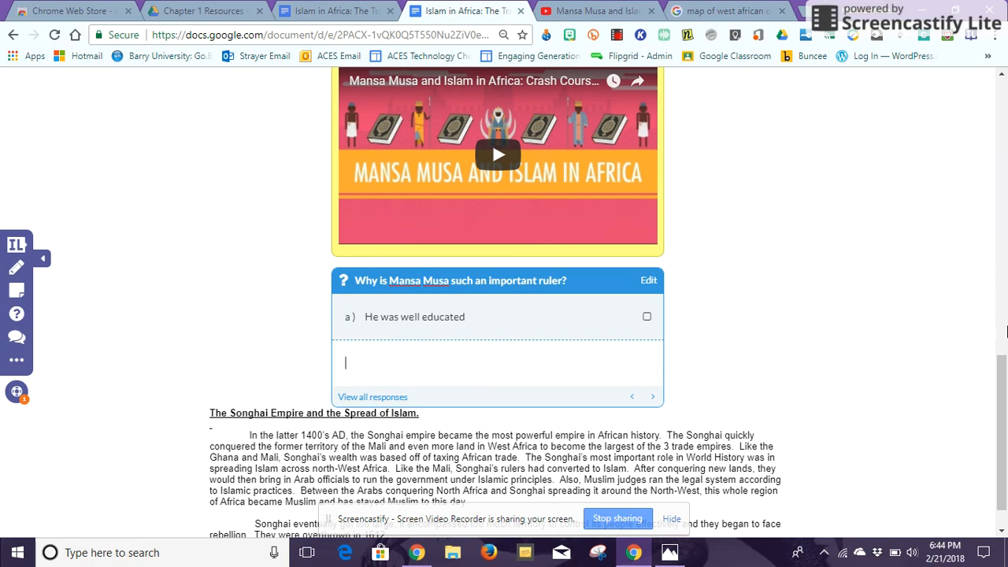
pyautogui.scroll(-3)
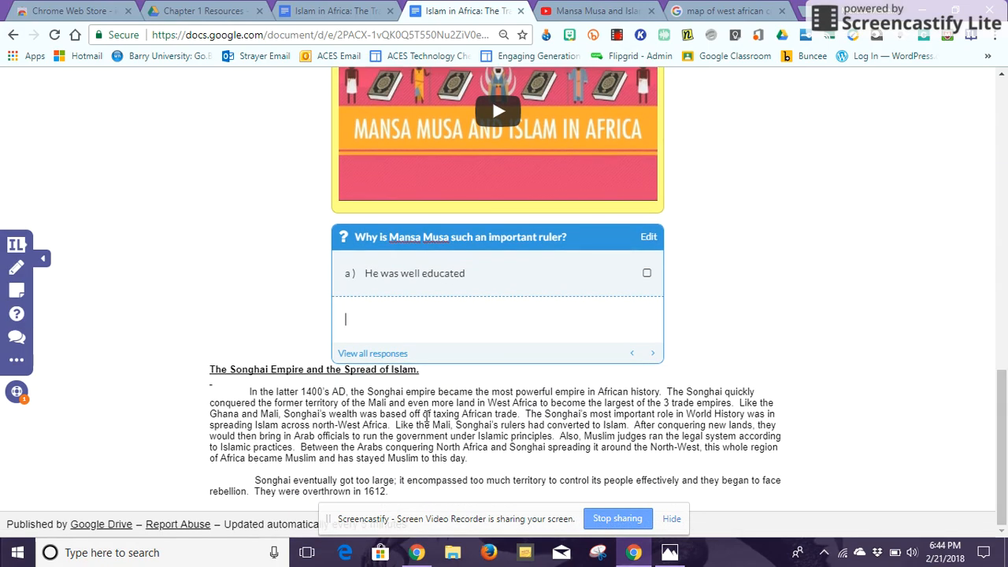
pyautogui.moveTo(18, 337)
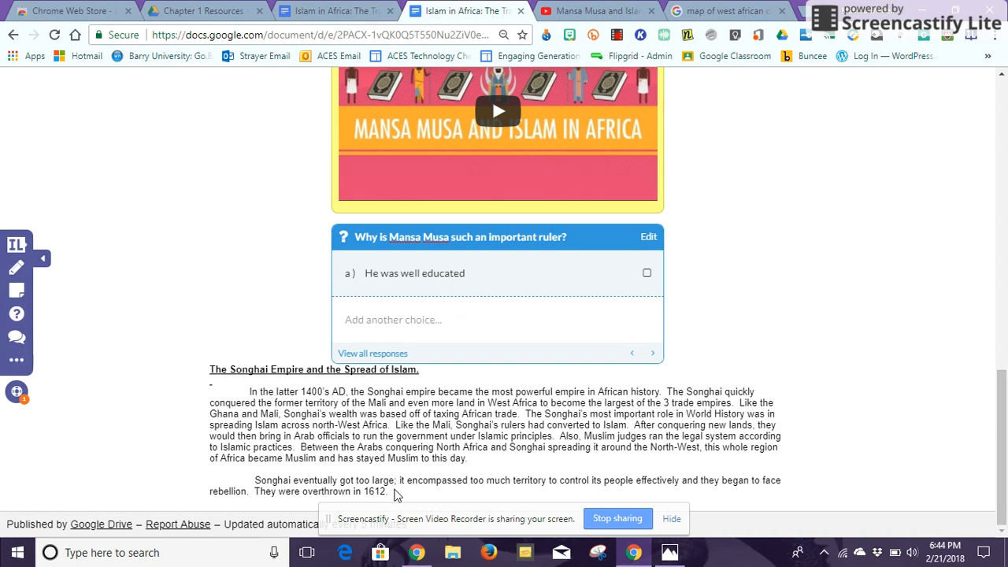
pyautogui.moveTo(16, 337)
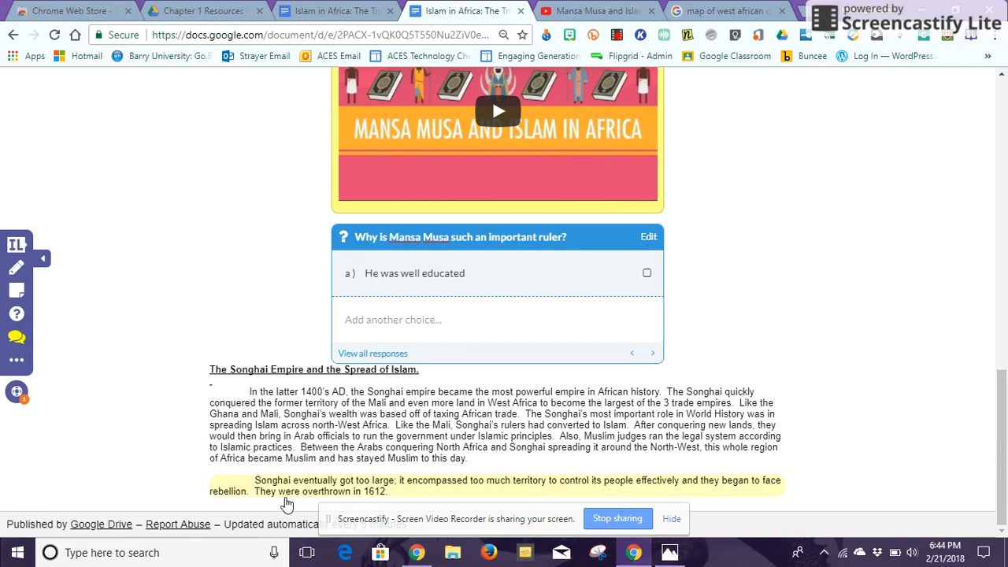
# Create the discussion "Which African empire do you think was the most innovative?" after the Songhai section
pyautogui.scroll(-3)
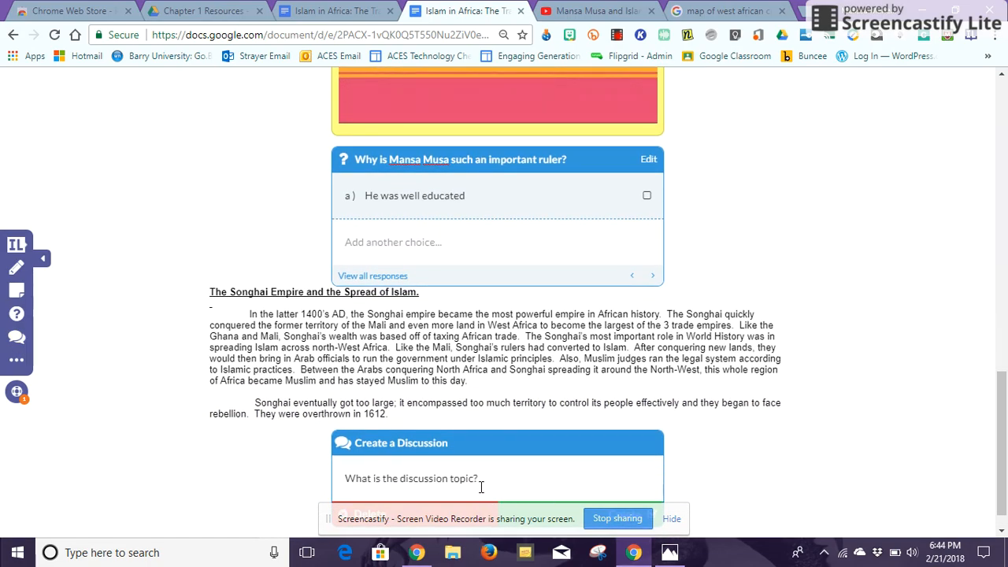
pyautogui.write('Which')
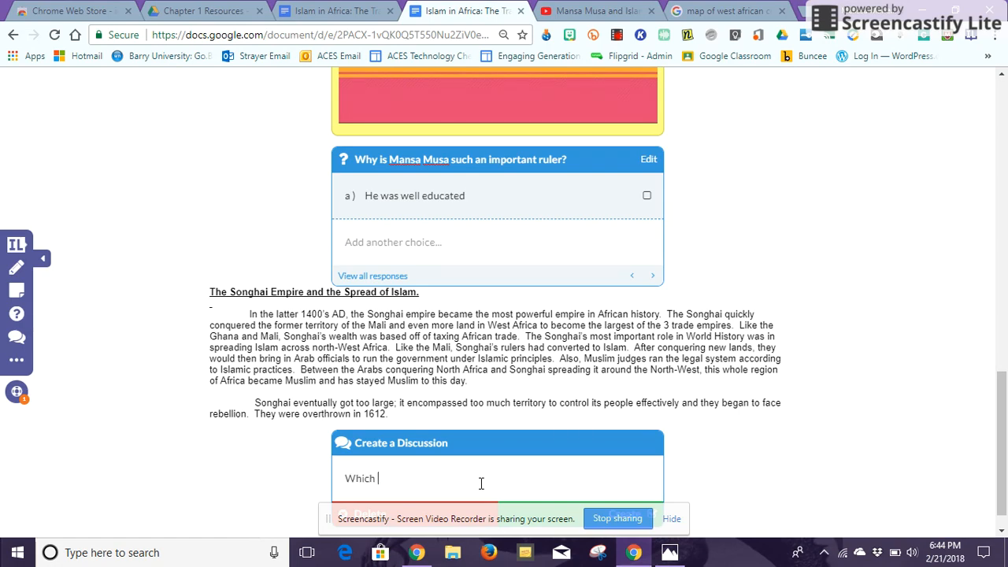
pyautogui.write('African')
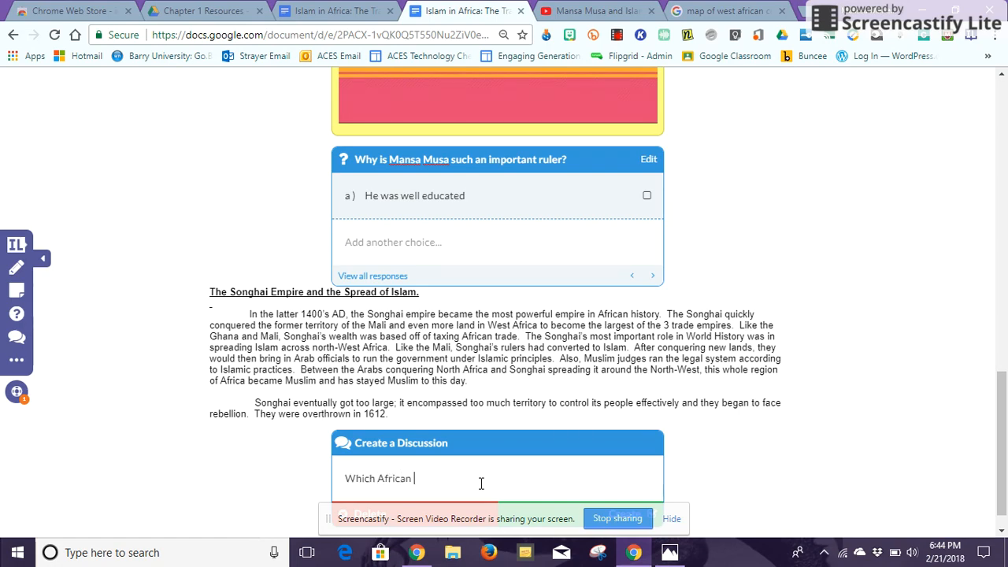
pyautogui.write('empire do')
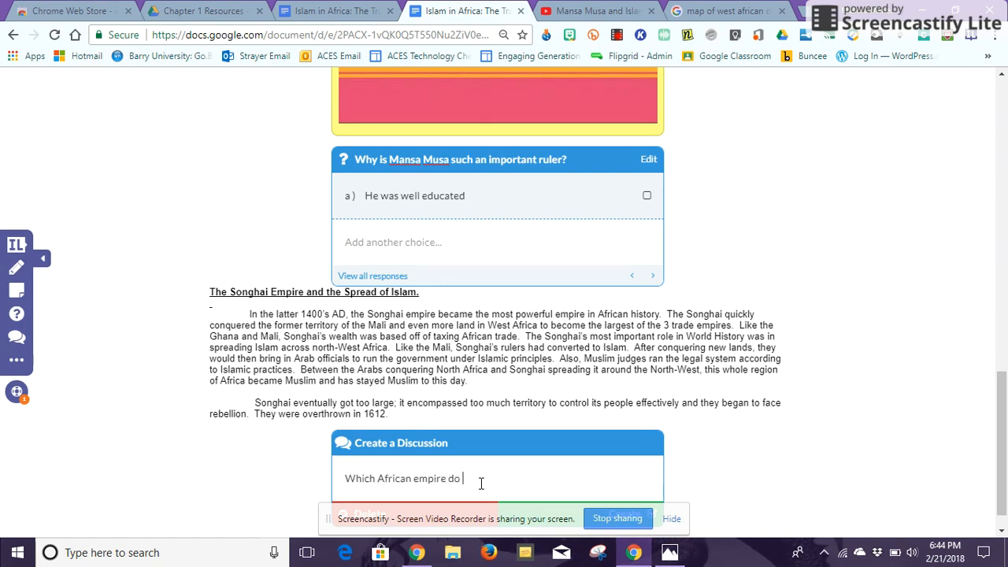
pyautogui.write('you think was the')
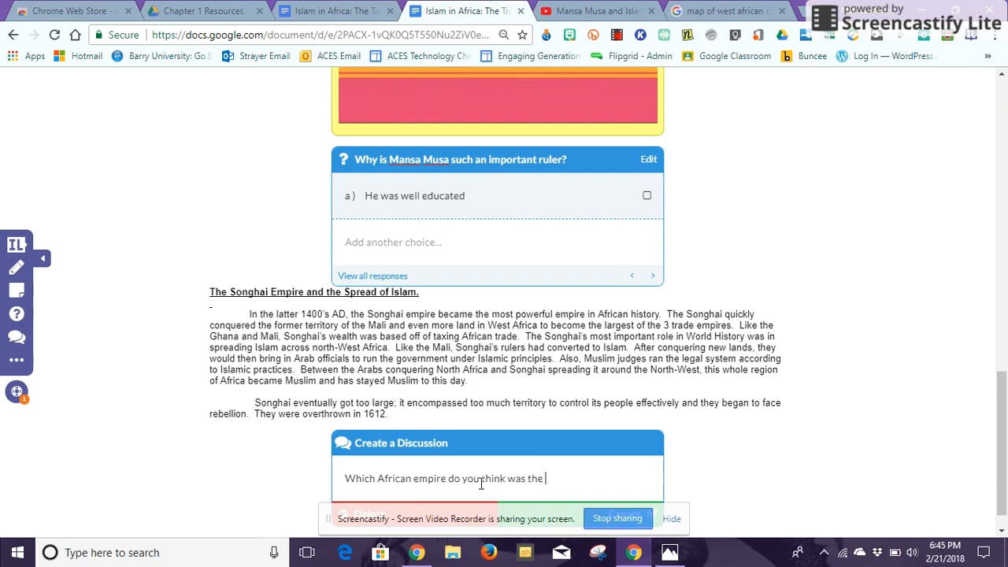
pyautogui.write('most innovativ')
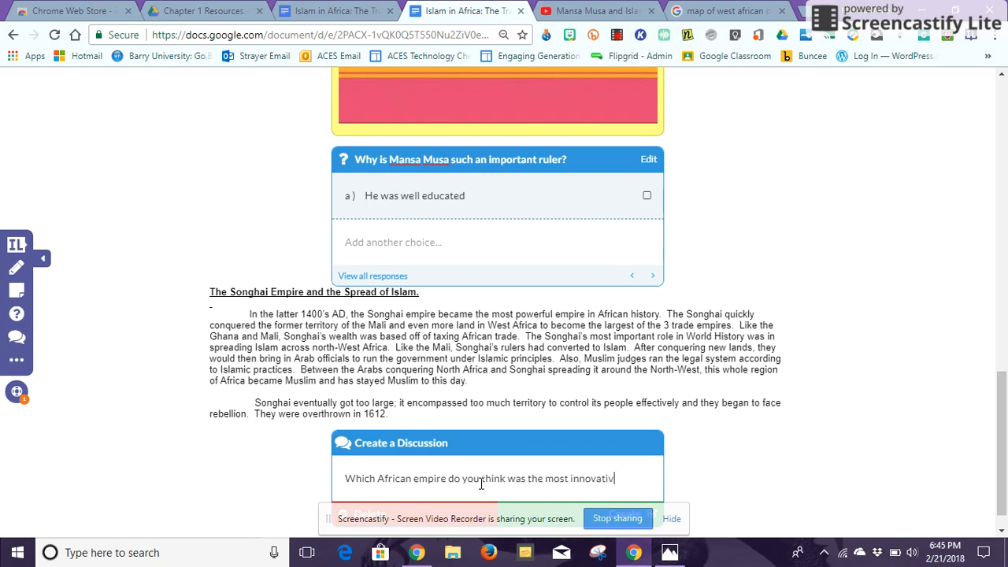
pyautogui.write('e?')
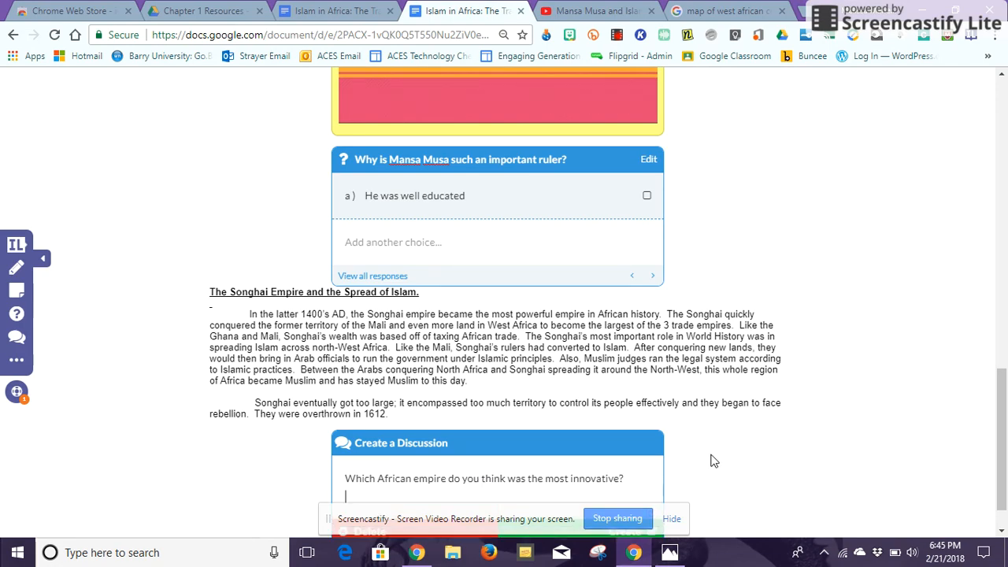
pyautogui.scroll(-3)
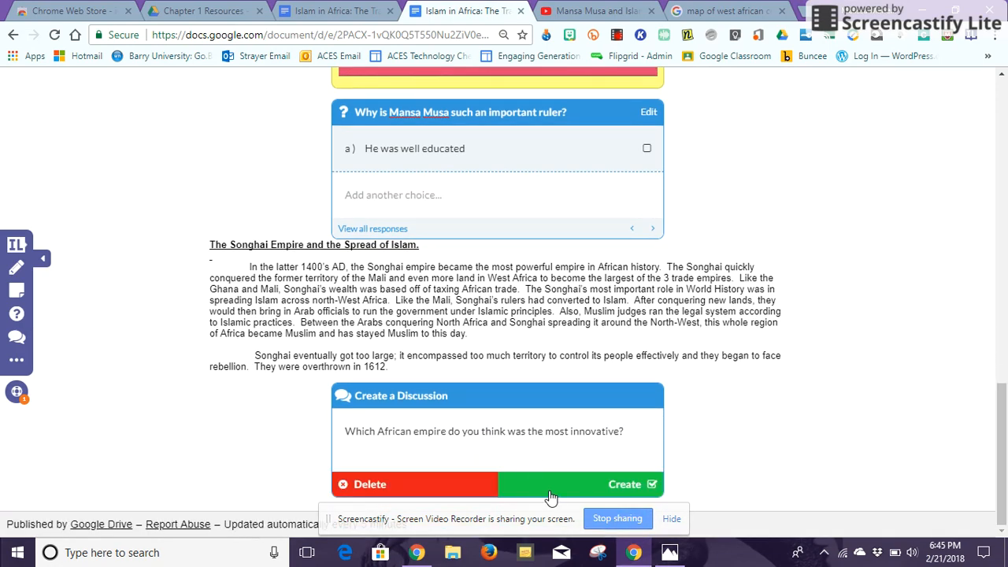
pyautogui.click(624, 484)
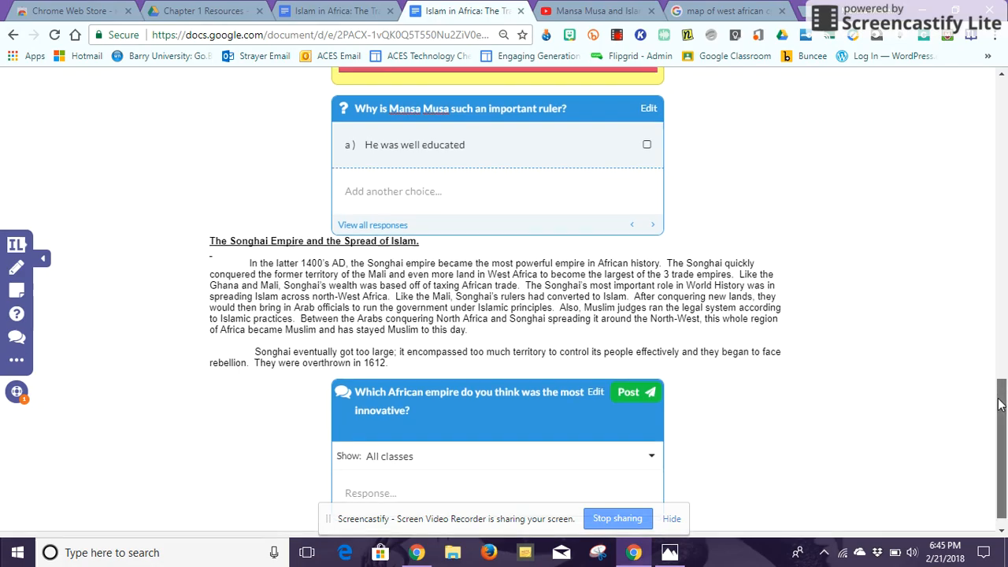
pyautogui.scroll(3)
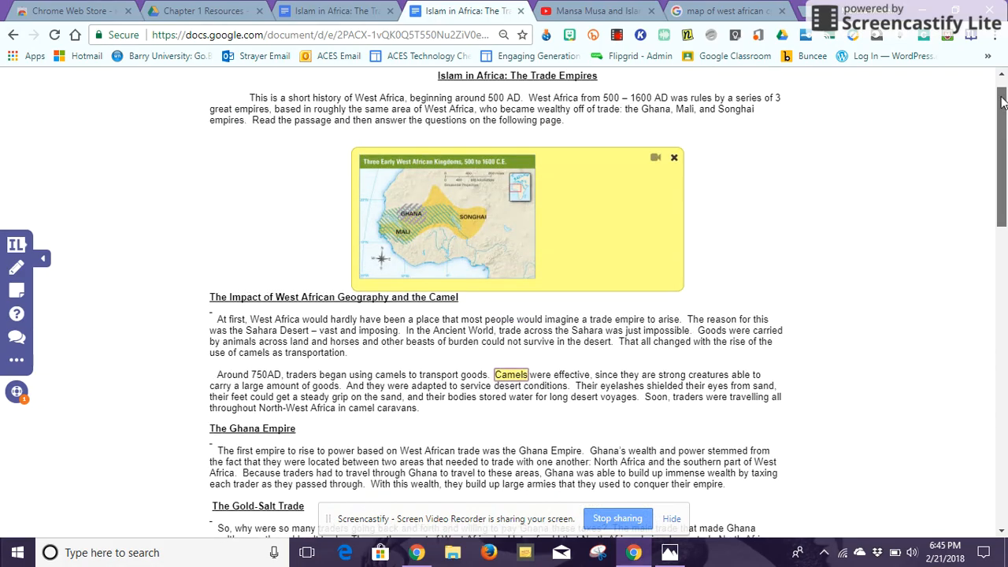
pyautogui.scroll(-3)
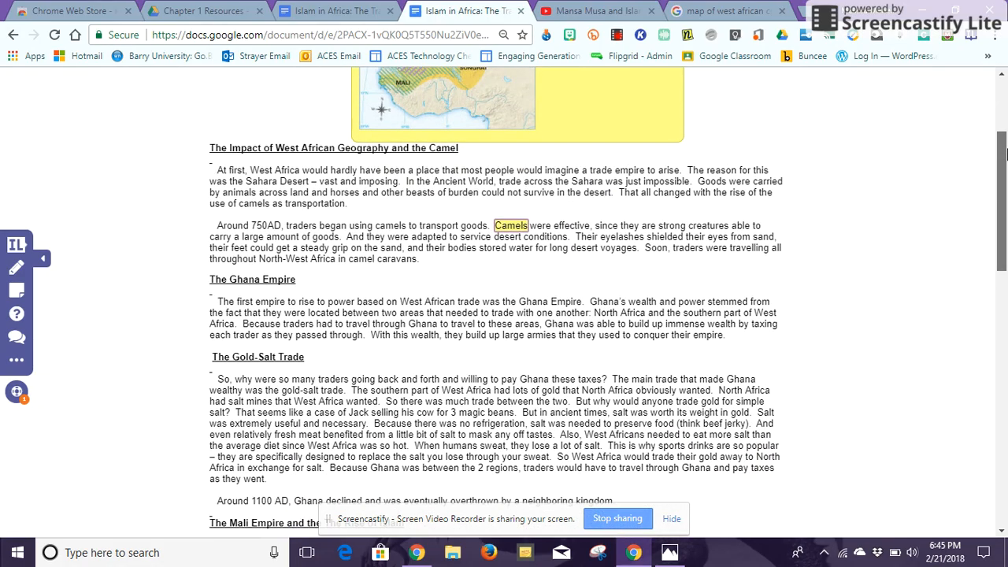
pyautogui.scroll(-3)
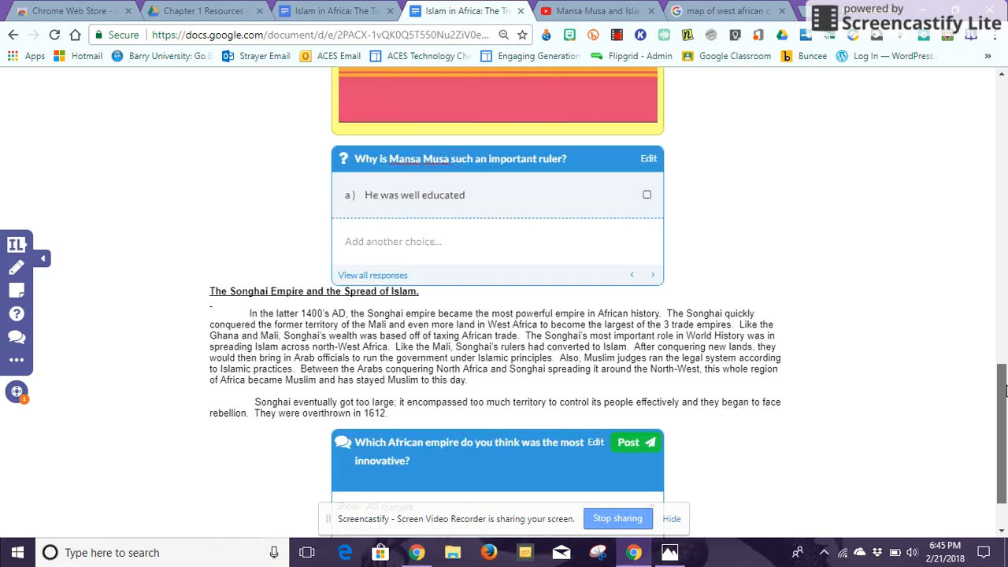
pyautogui.scroll(3)
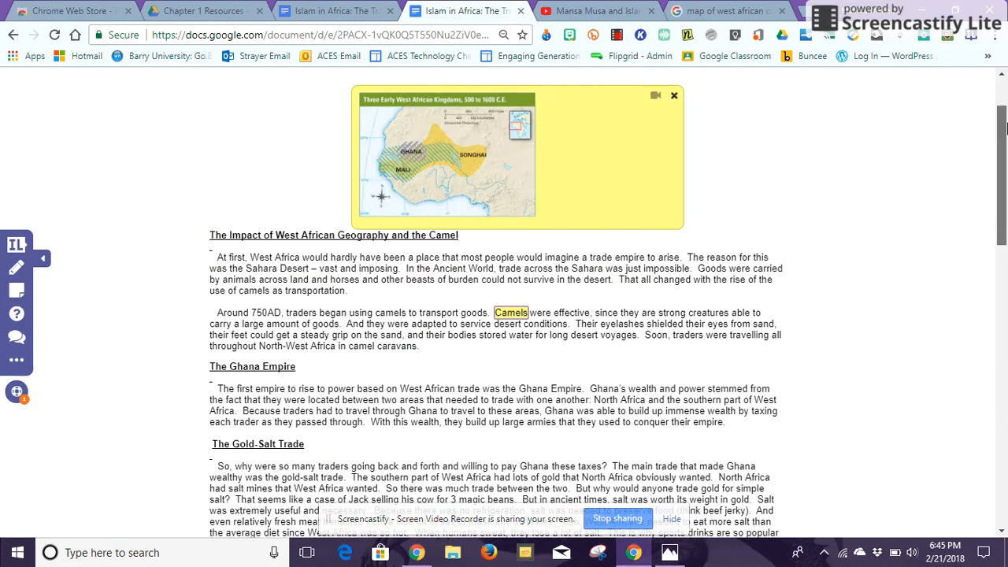
pyautogui.scroll(-3)
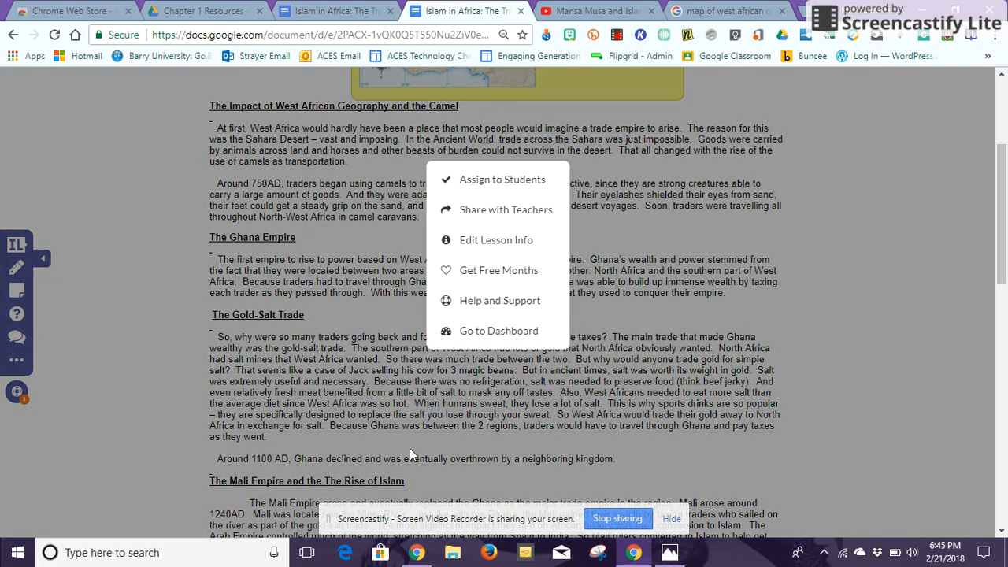
pyautogui.moveTo(507, 185)
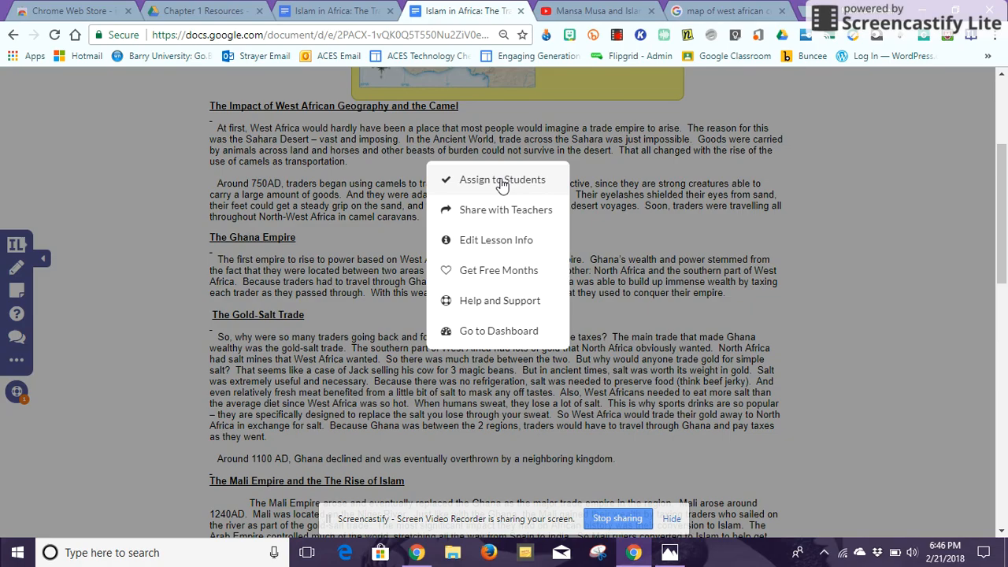
pyautogui.moveTo(152, 307)
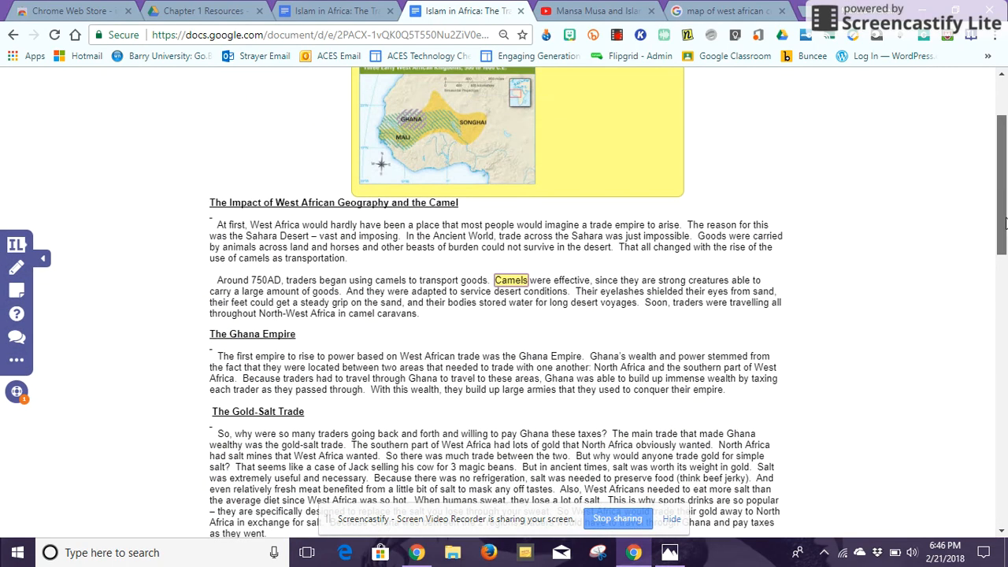
# Scroll through the lesson to review the inserts before leaving it in its tab
pyautogui.scroll(3)
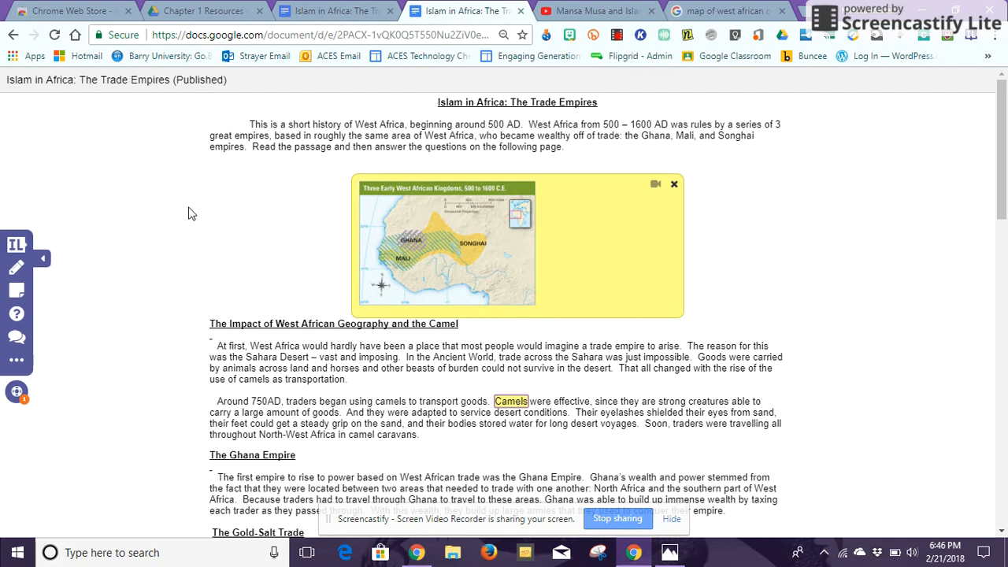
pyautogui.moveTo(753, 202)
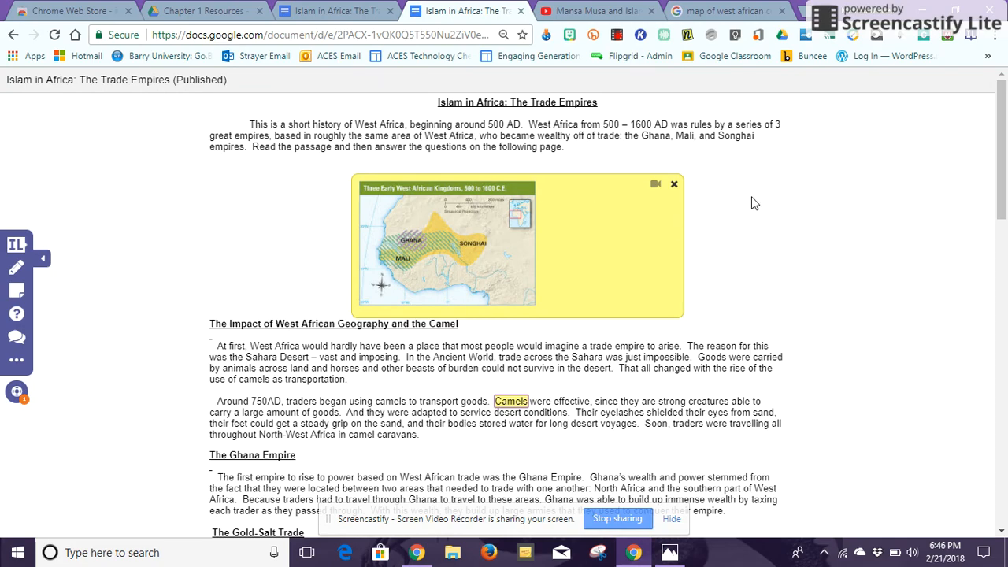
pyautogui.scroll(-3)
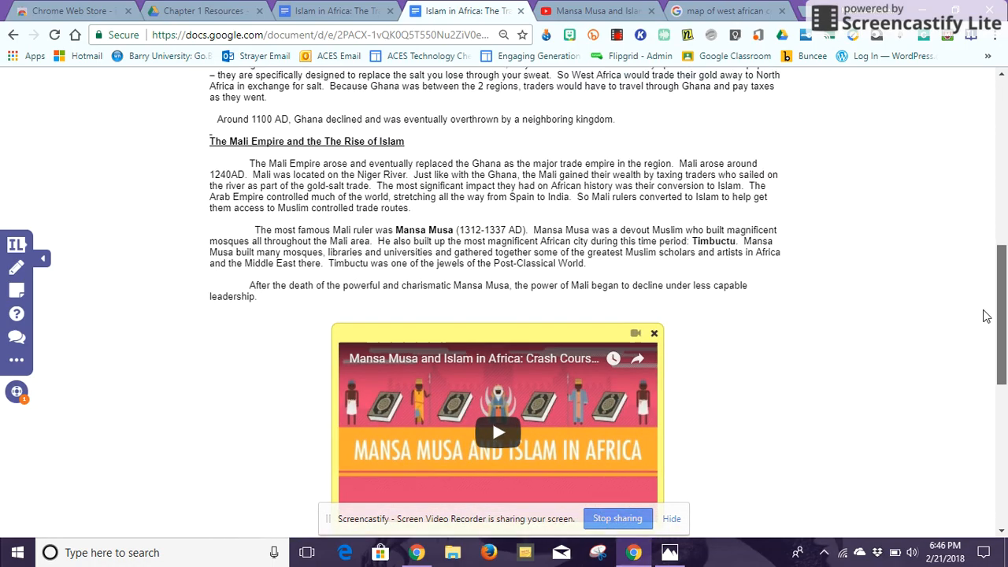
pyautogui.scroll(3)
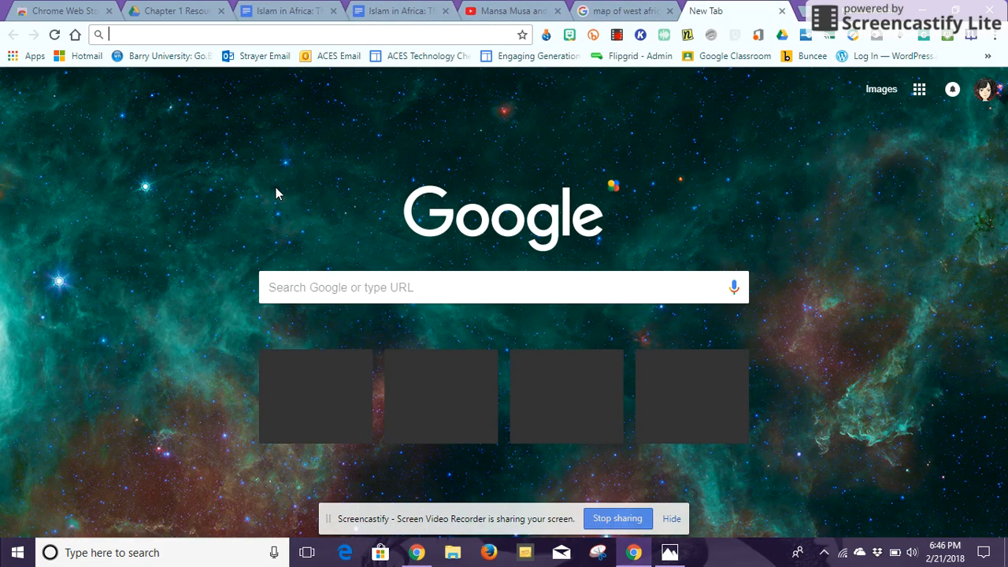
pyautogui.moveTo(569, 19)
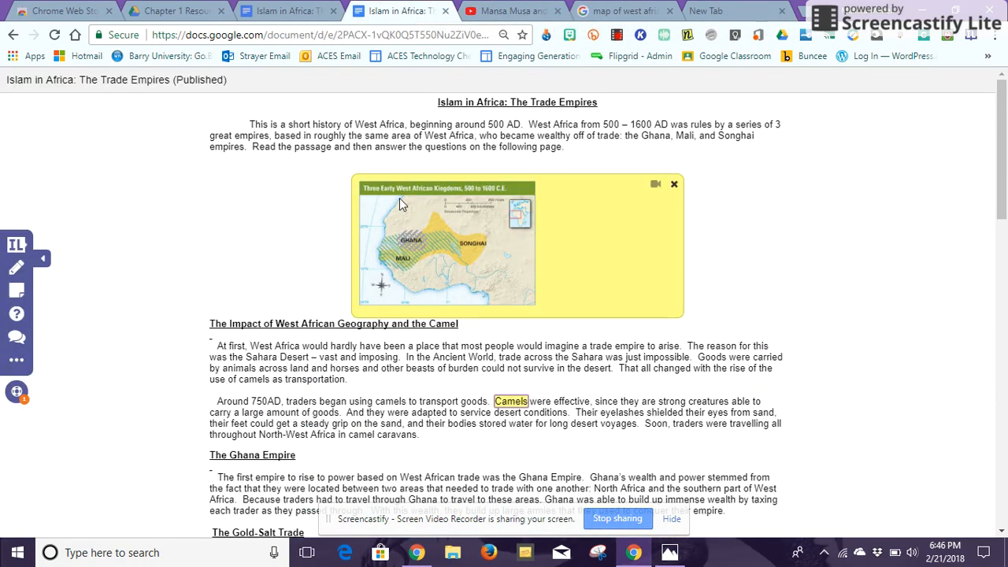
pyautogui.moveTo(725, 226)
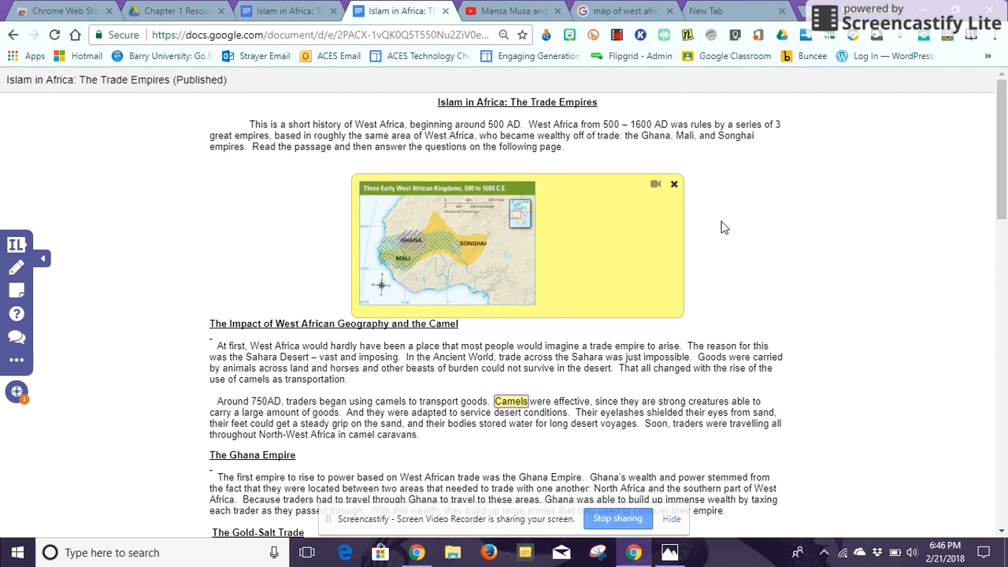